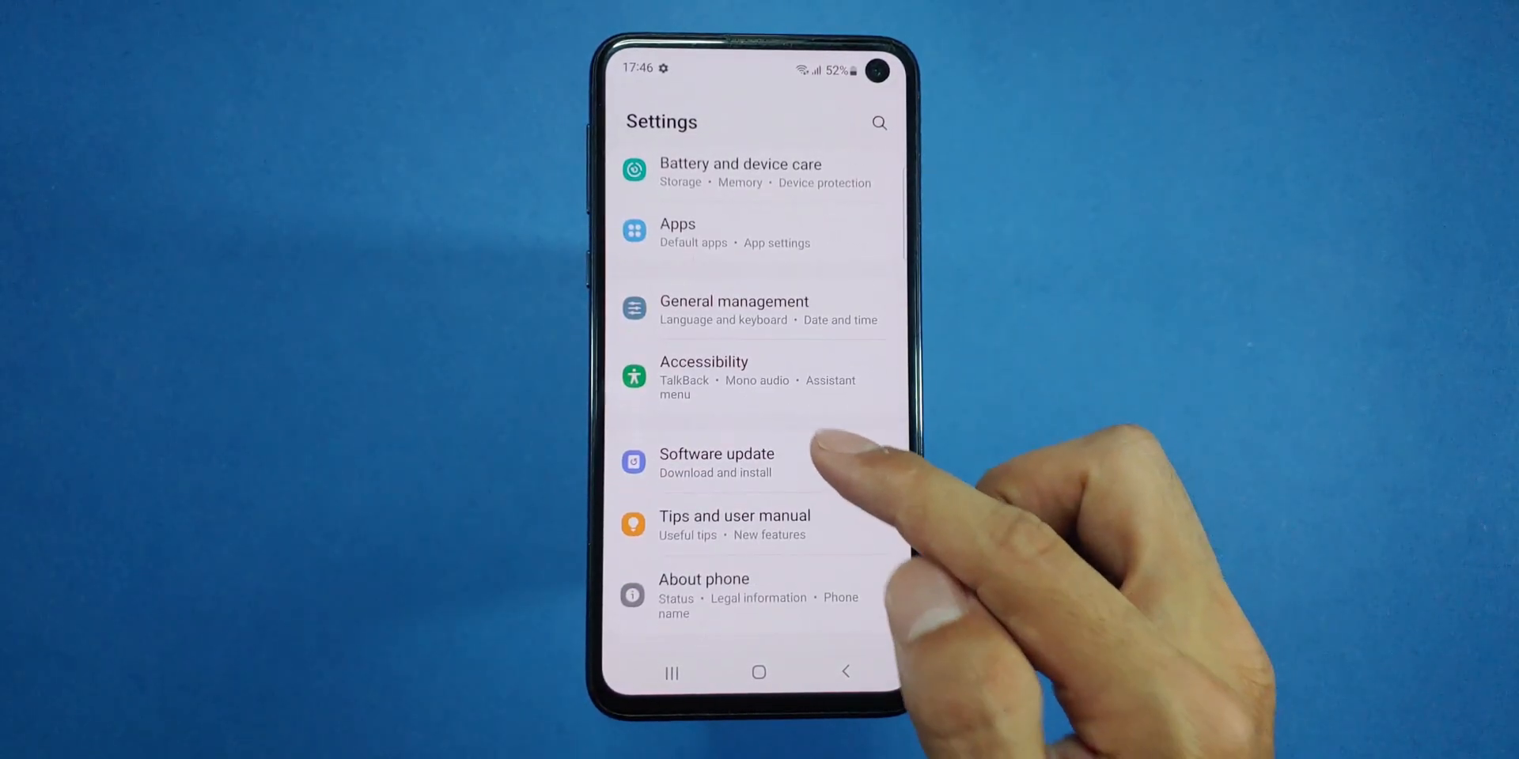
Browse the Software update, Biometrics and security, and Accounts and backup settings pages
click(715, 462)
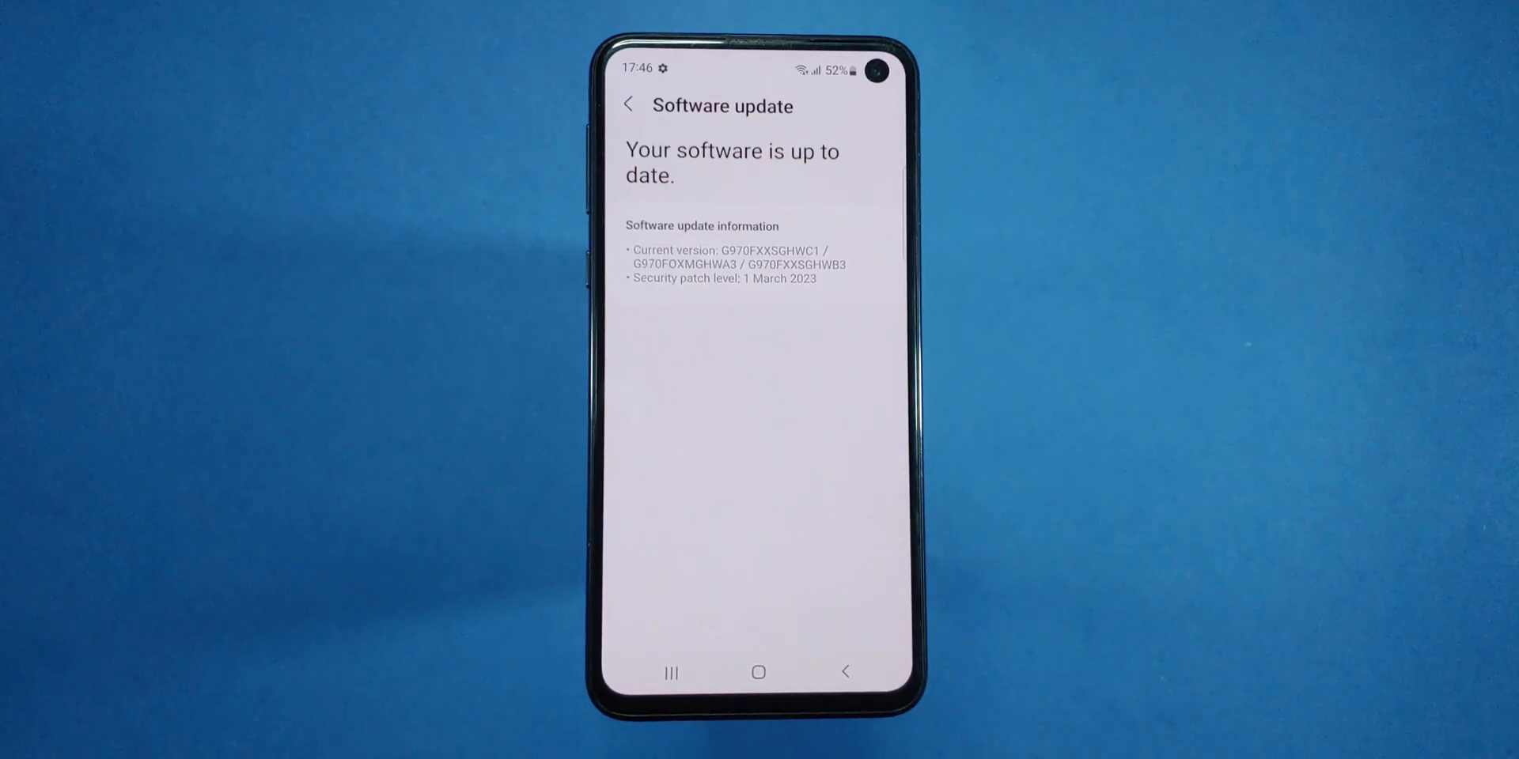
click(633, 121)
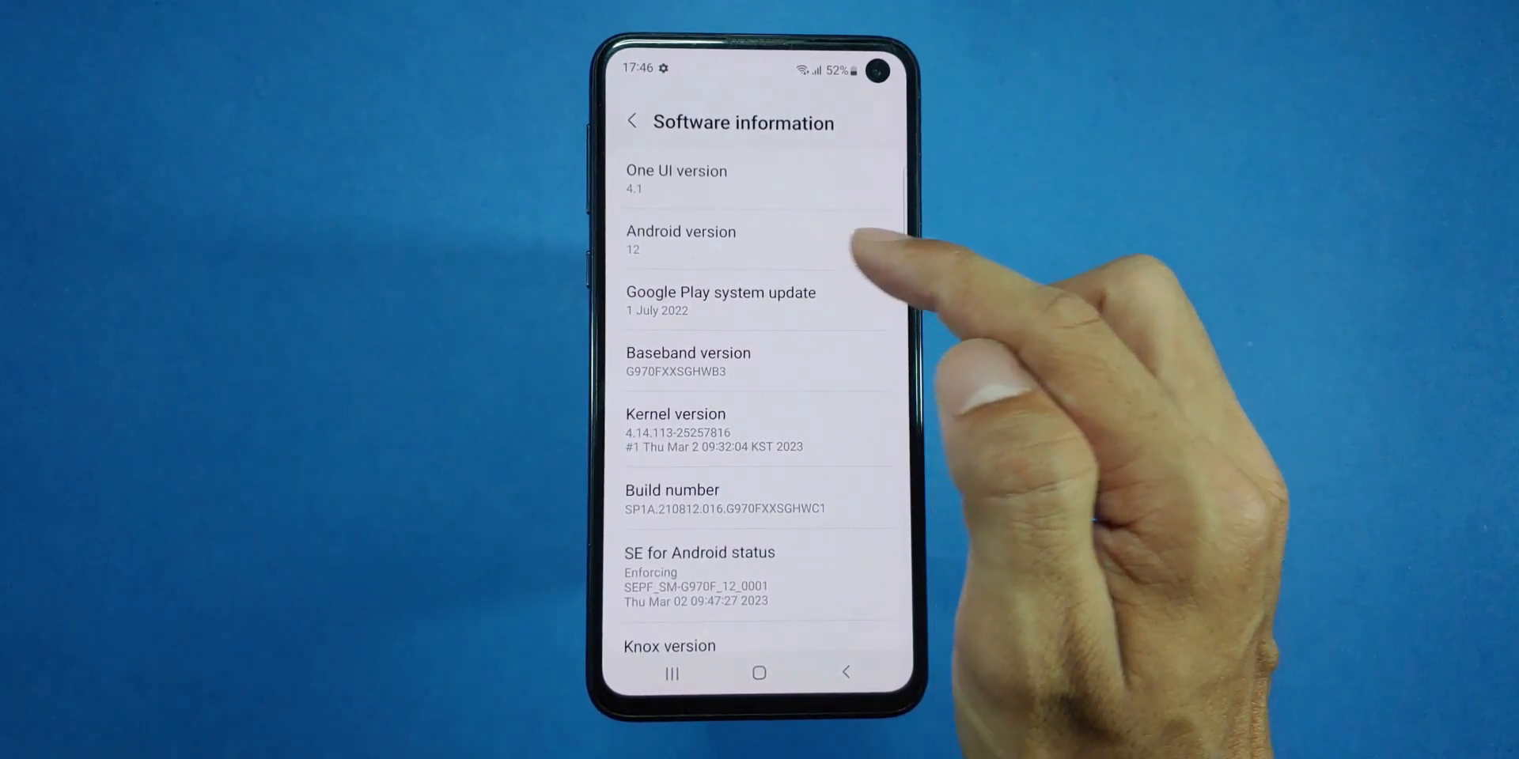
click(630, 120)
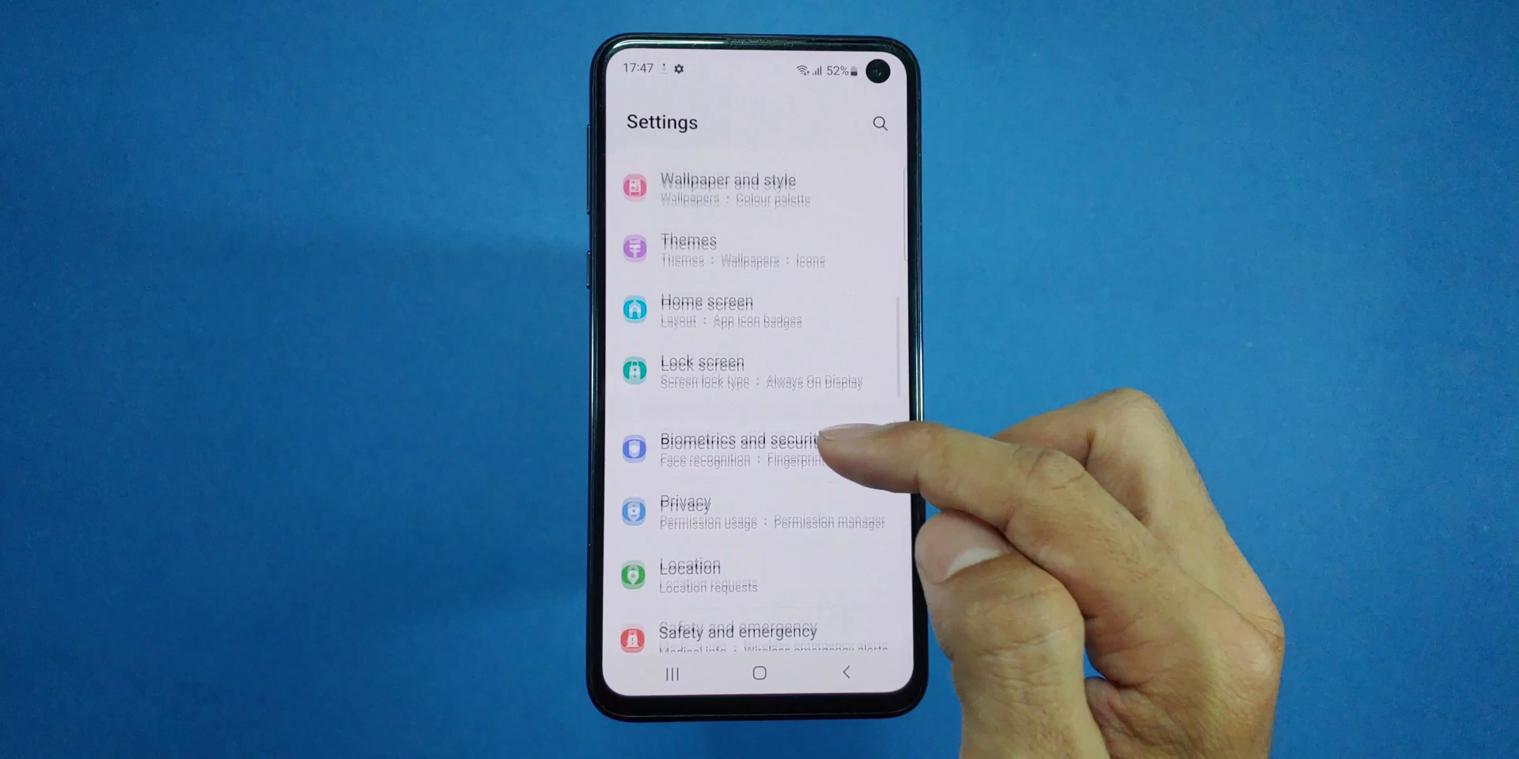
click(741, 447)
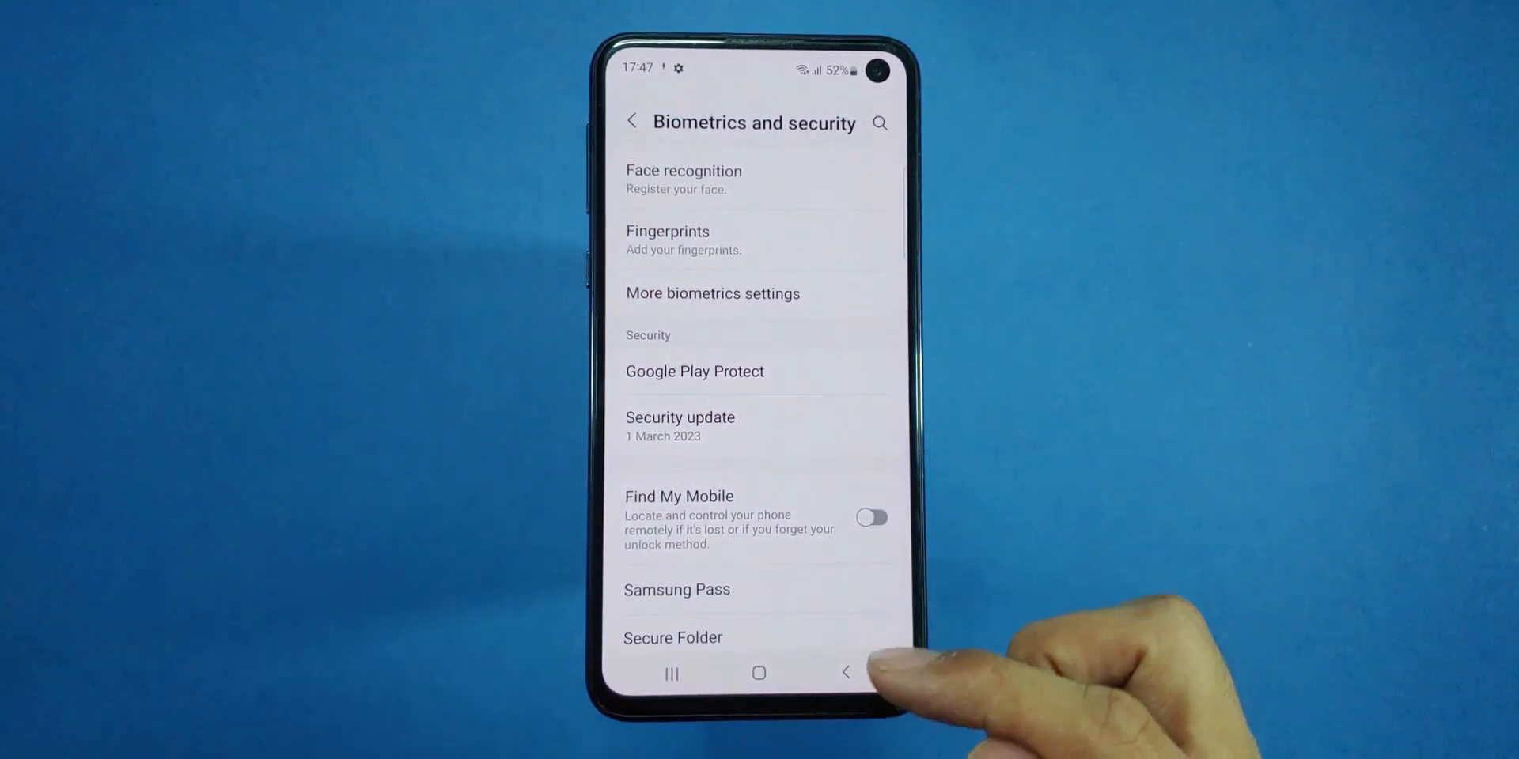
click(844, 672)
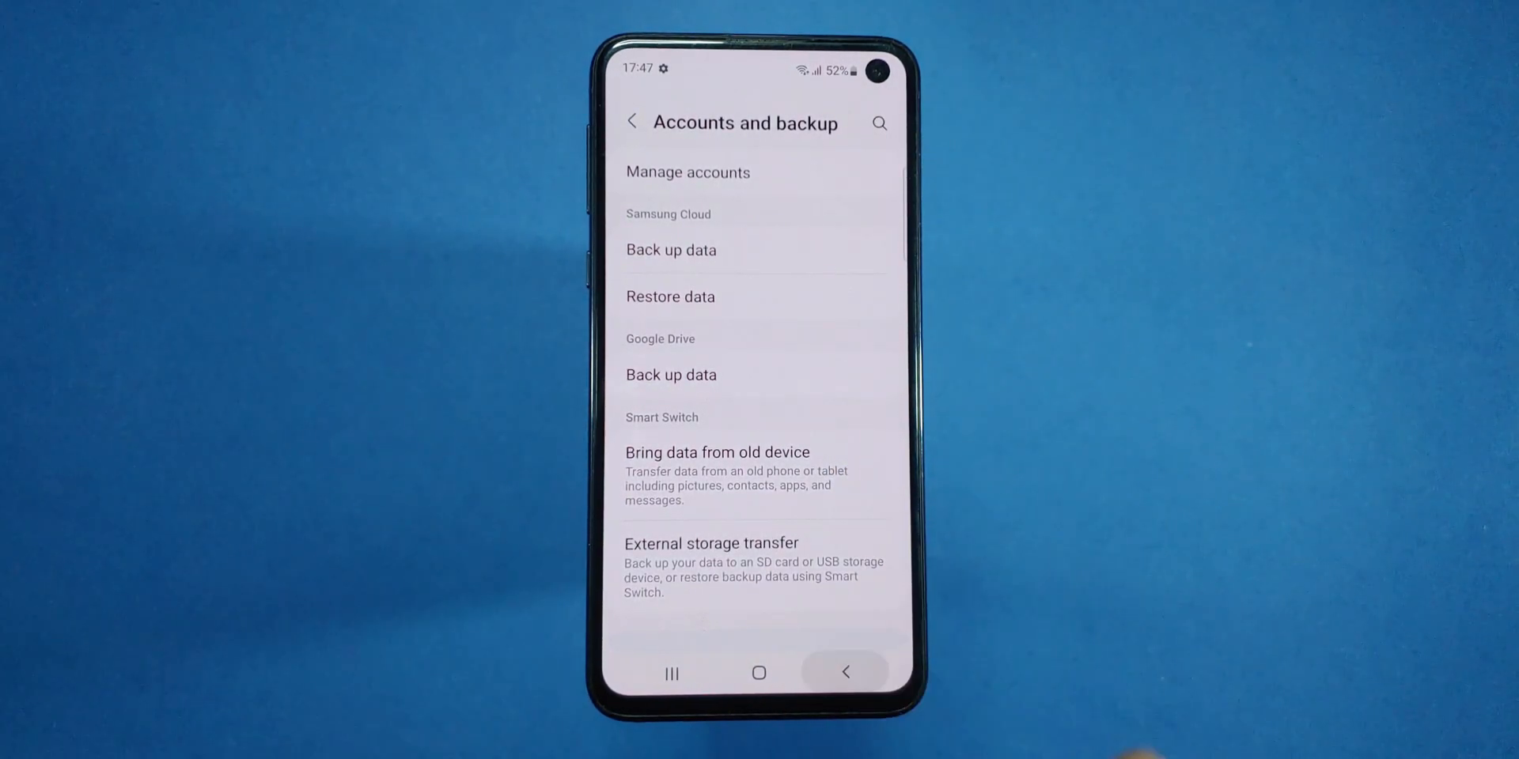
click(844, 672)
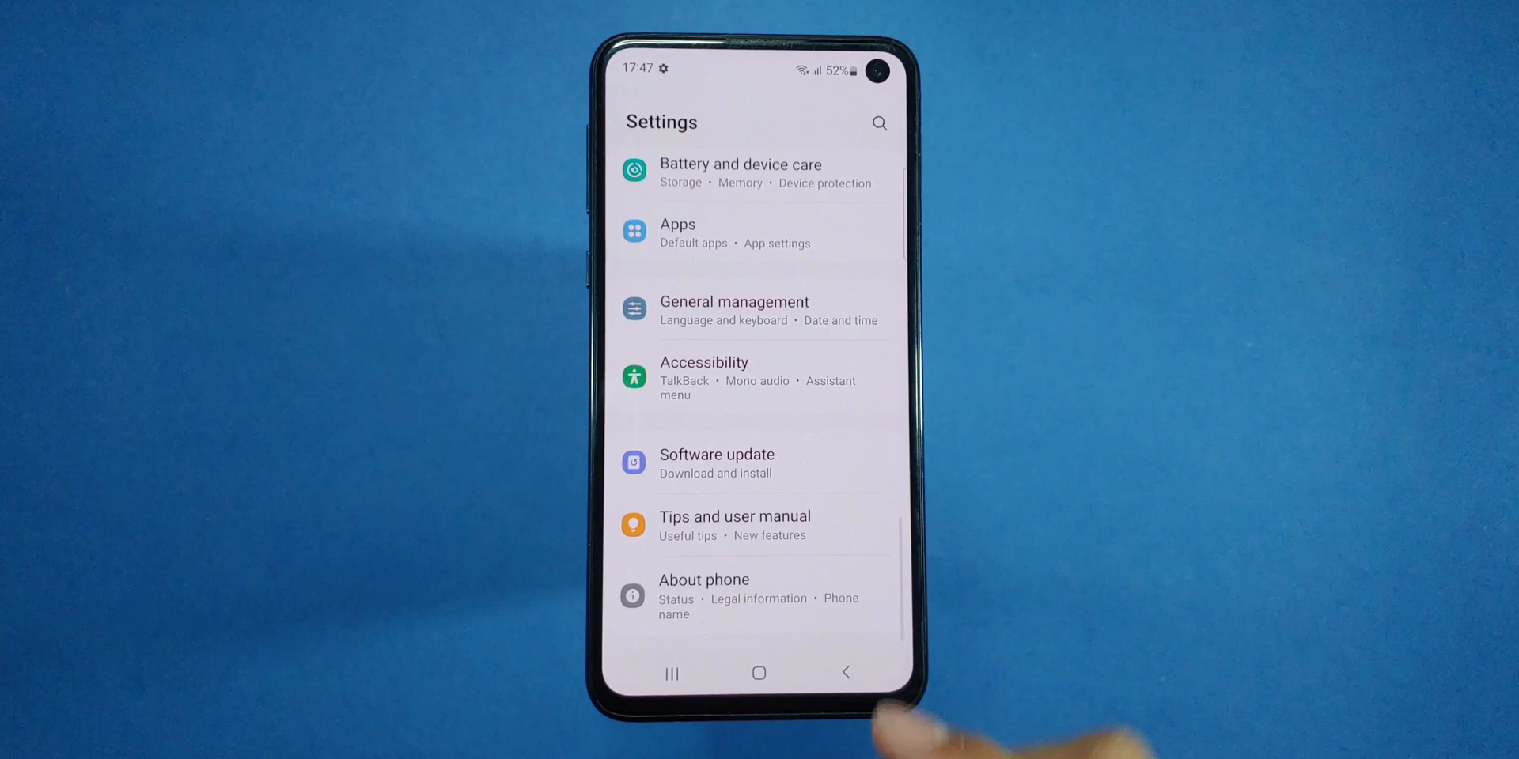
Enable developer mode via Software information's Build number, then enable OEM unlocking in Developer options
click(704, 579)
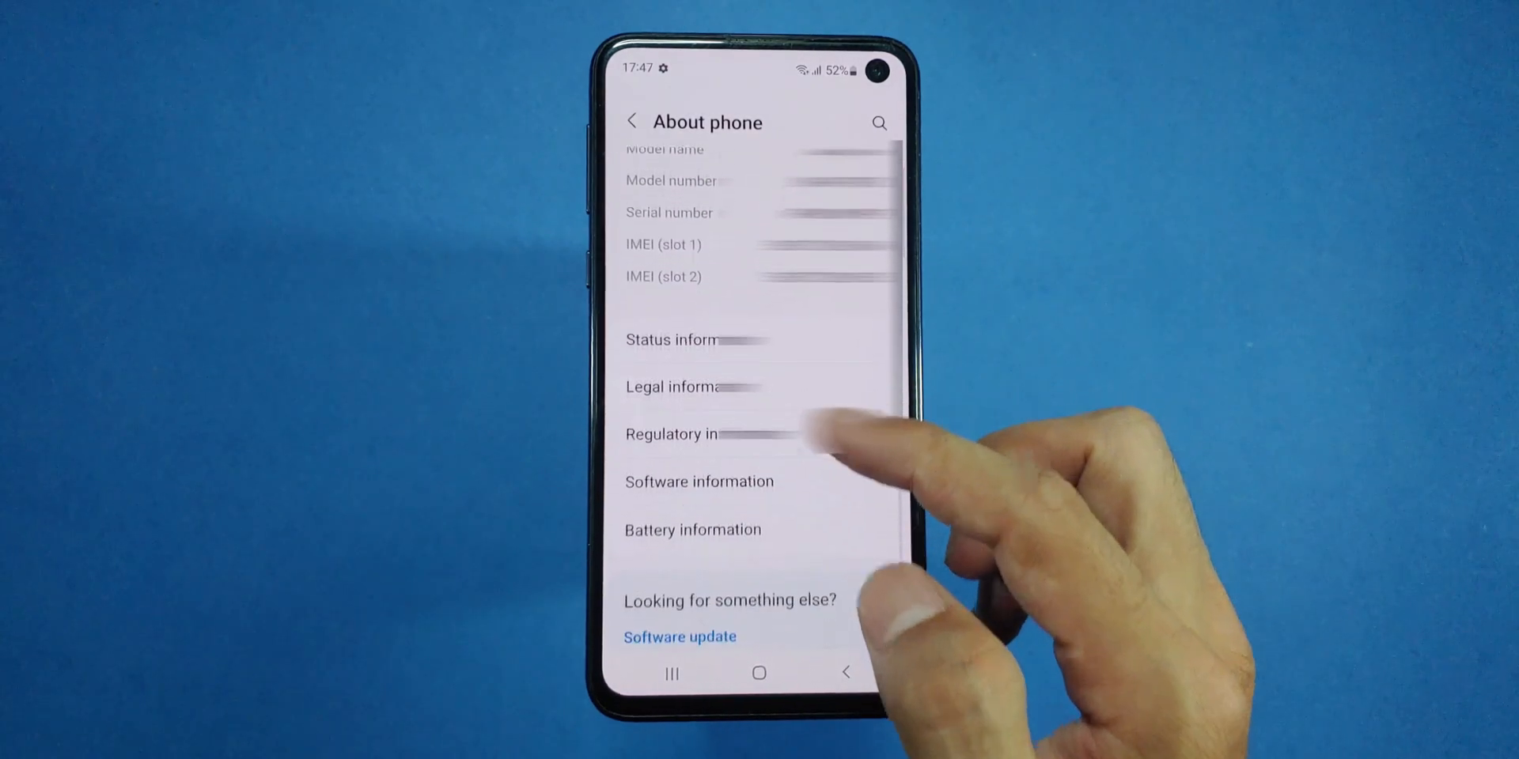
click(698, 482)
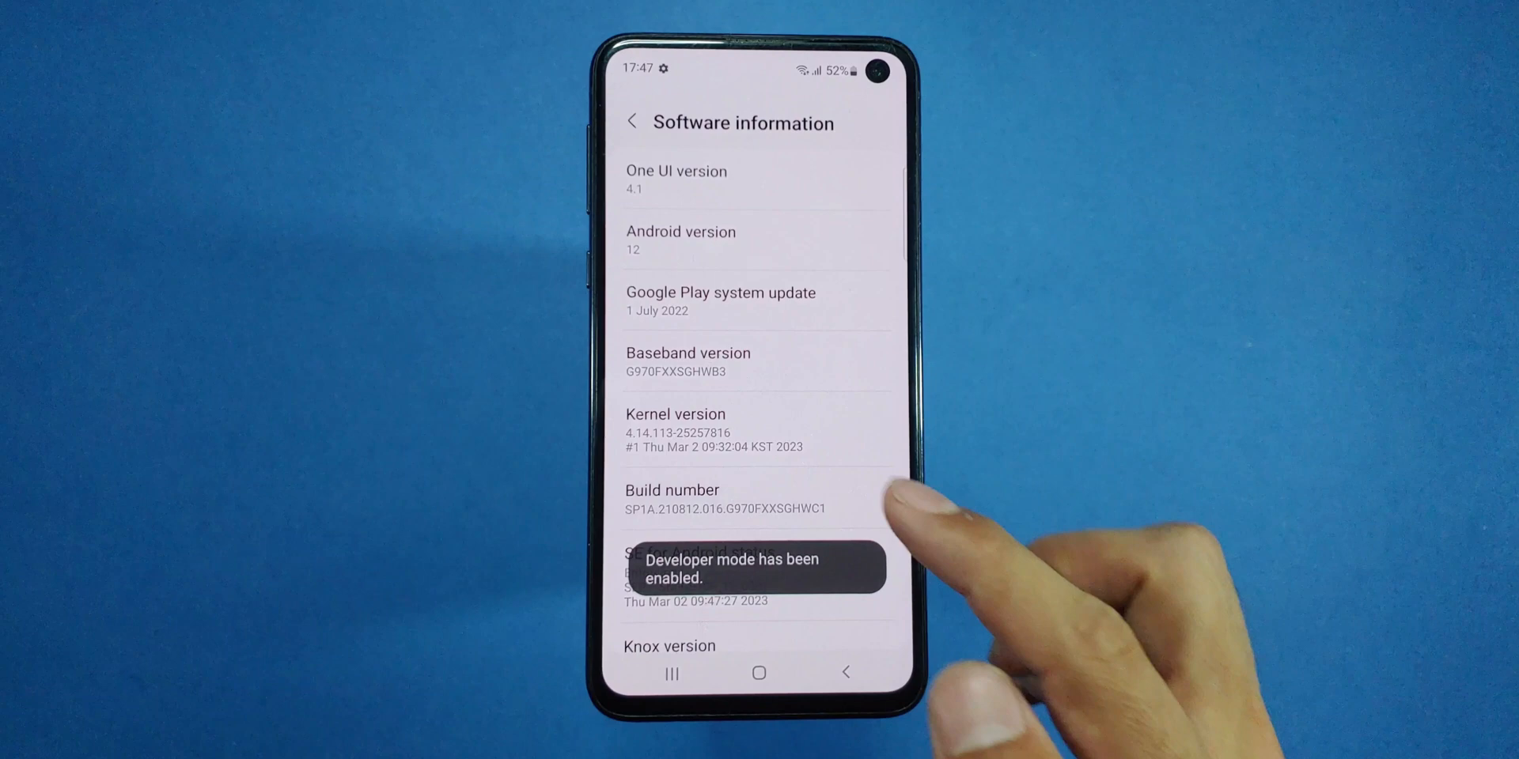
click(631, 122)
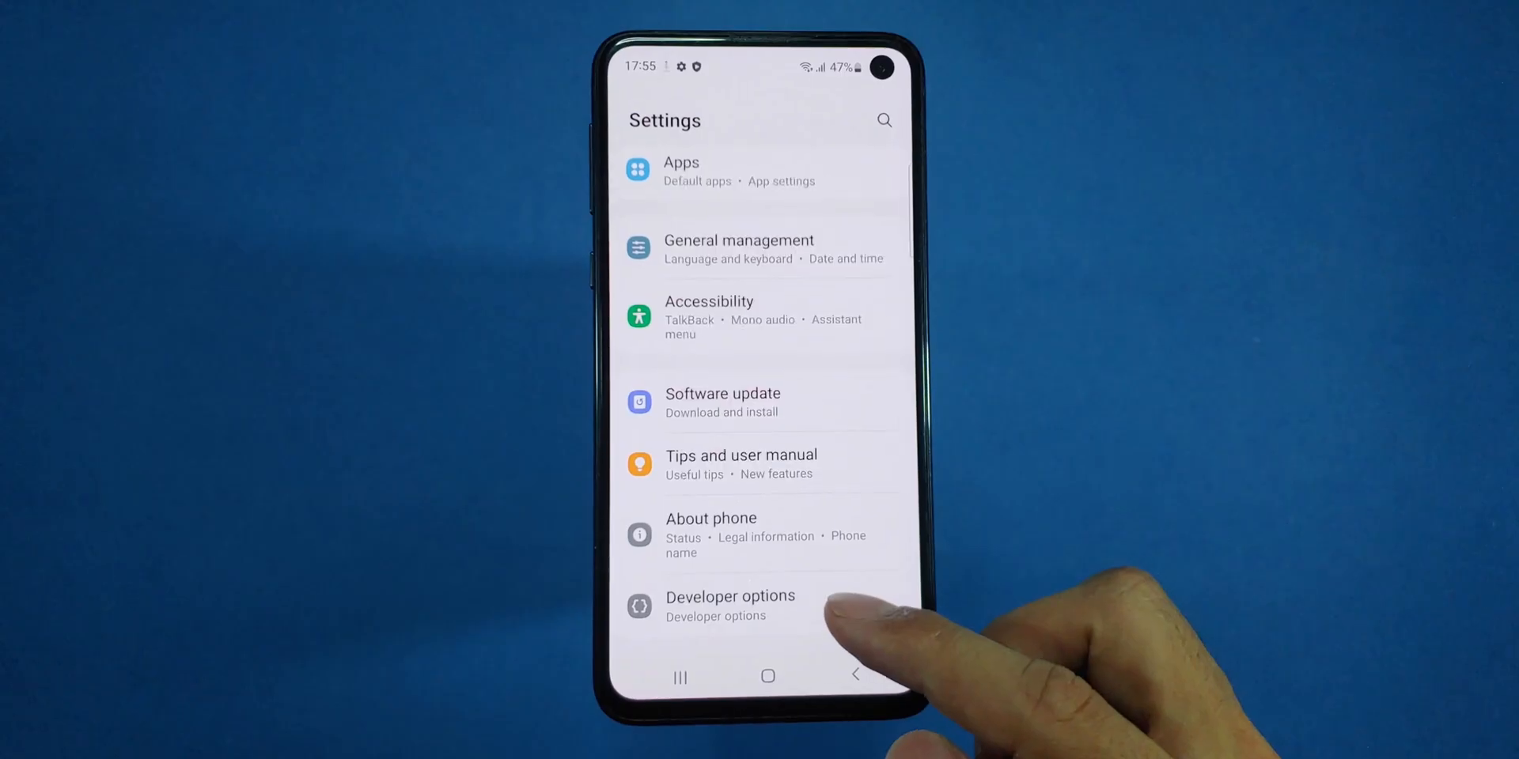
click(729, 605)
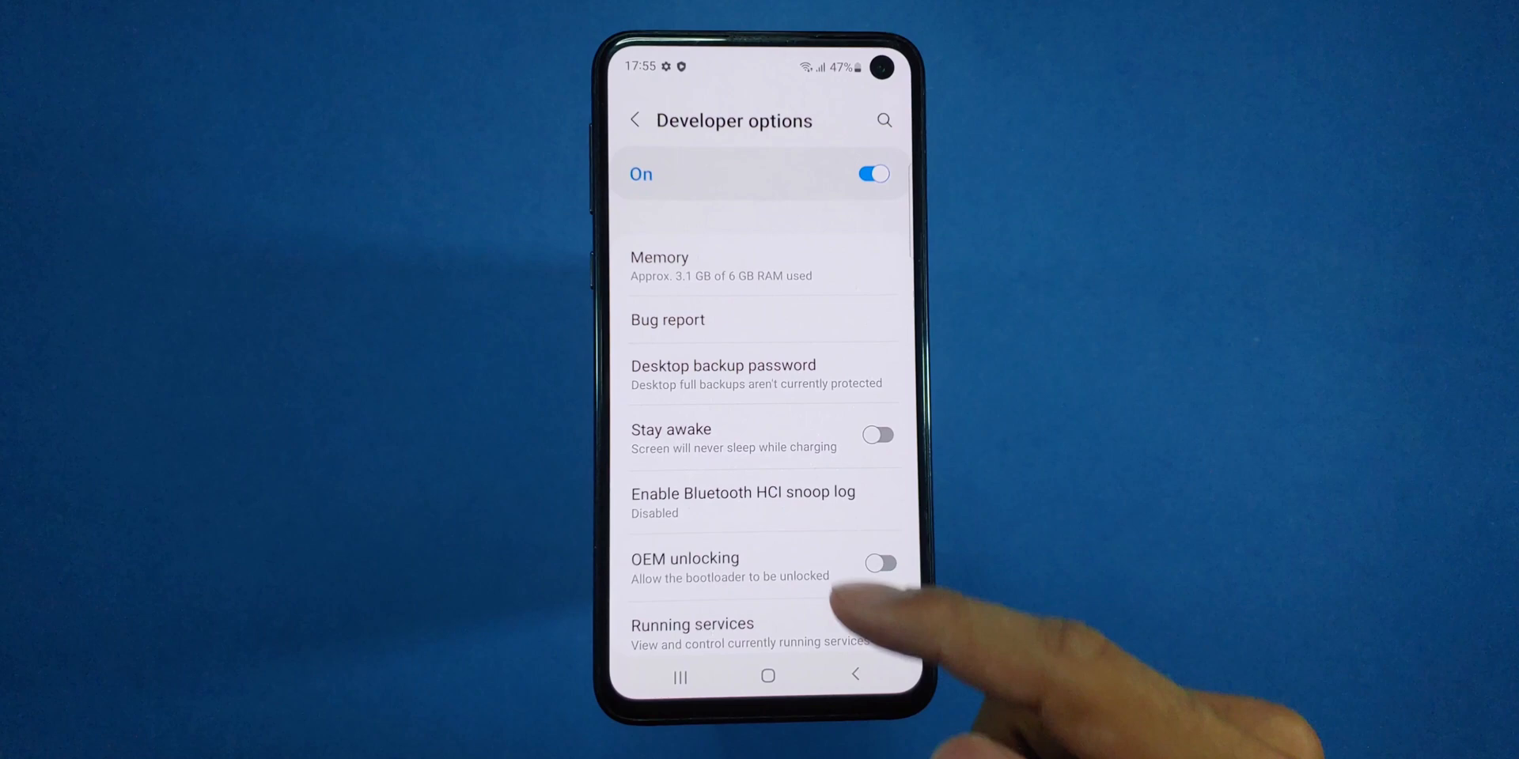
click(877, 562)
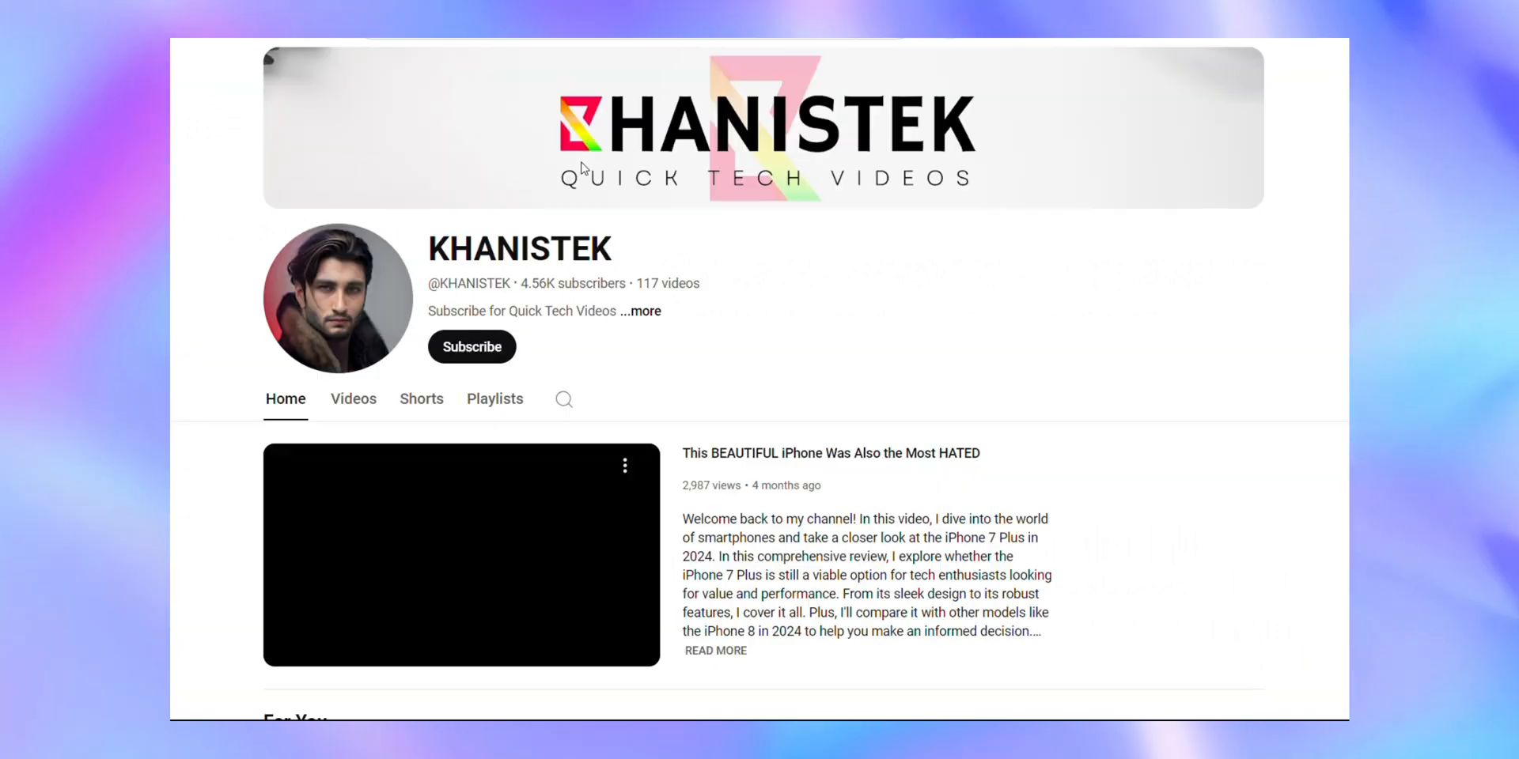
Go to the KHANISTEK channel's Home tab on YouTube
click(472, 346)
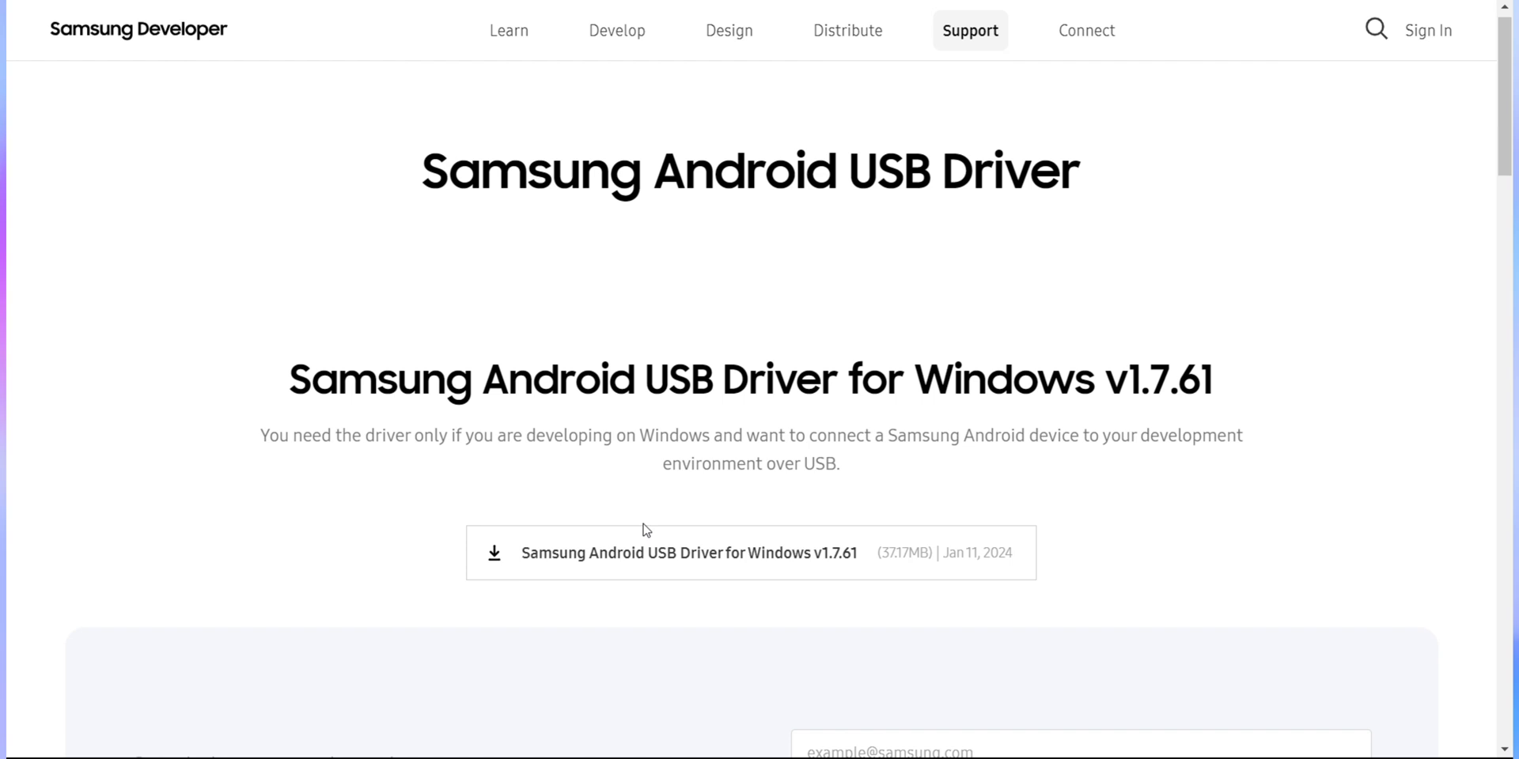
Download the Samsung Android USB Driver for Windows and Odin 3.14.1 from Server 1
click(689, 553)
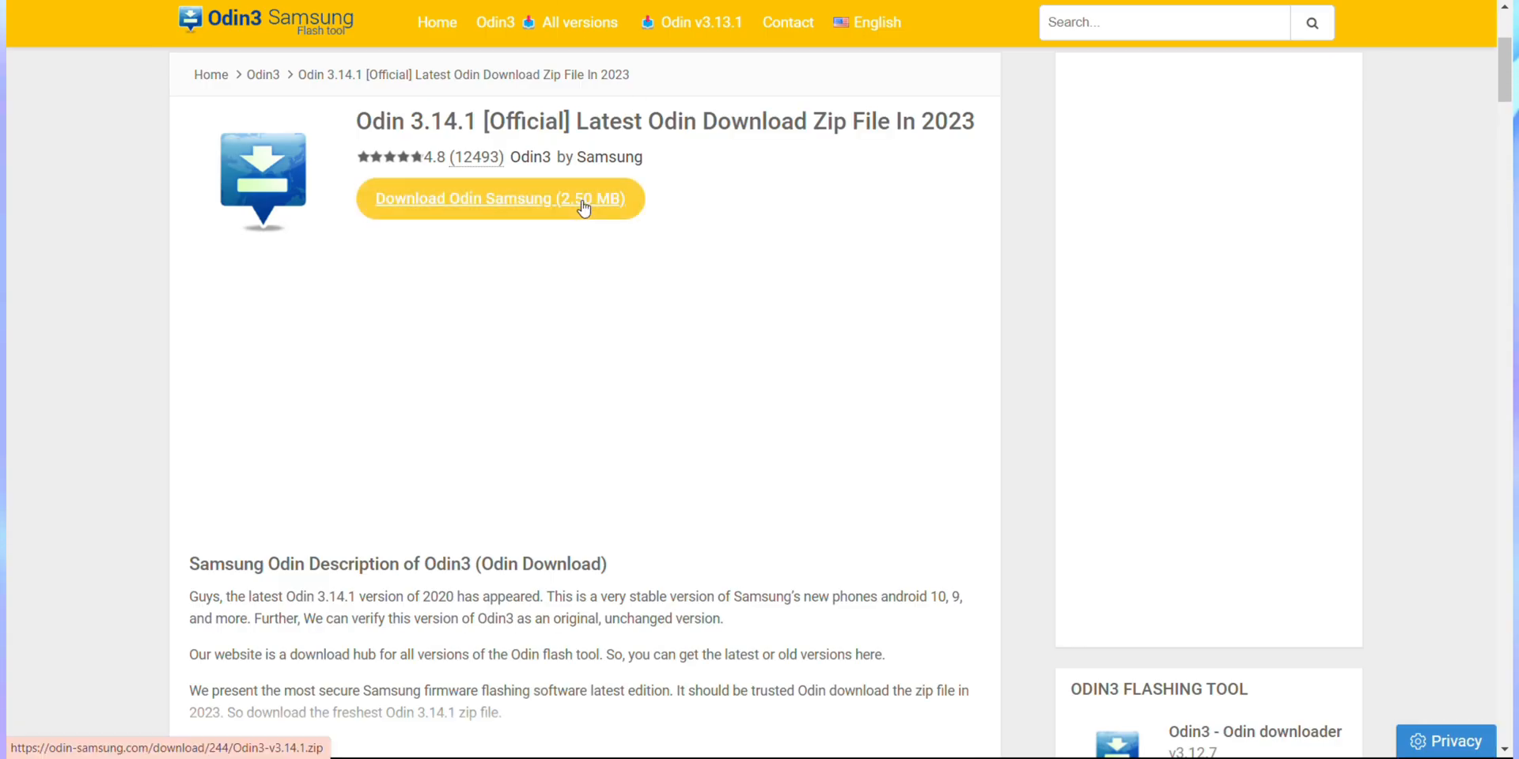
click(499, 197)
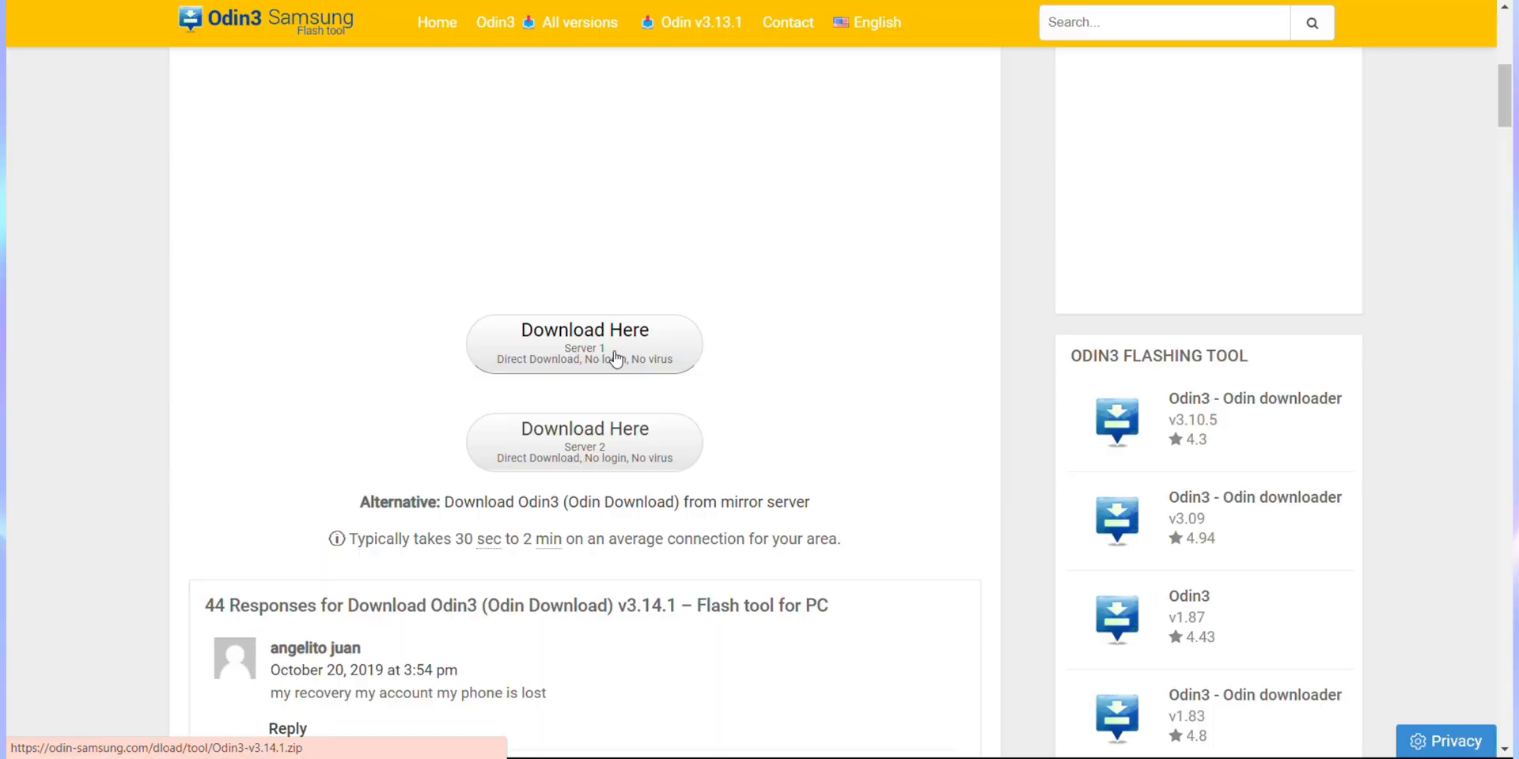
click(584, 344)
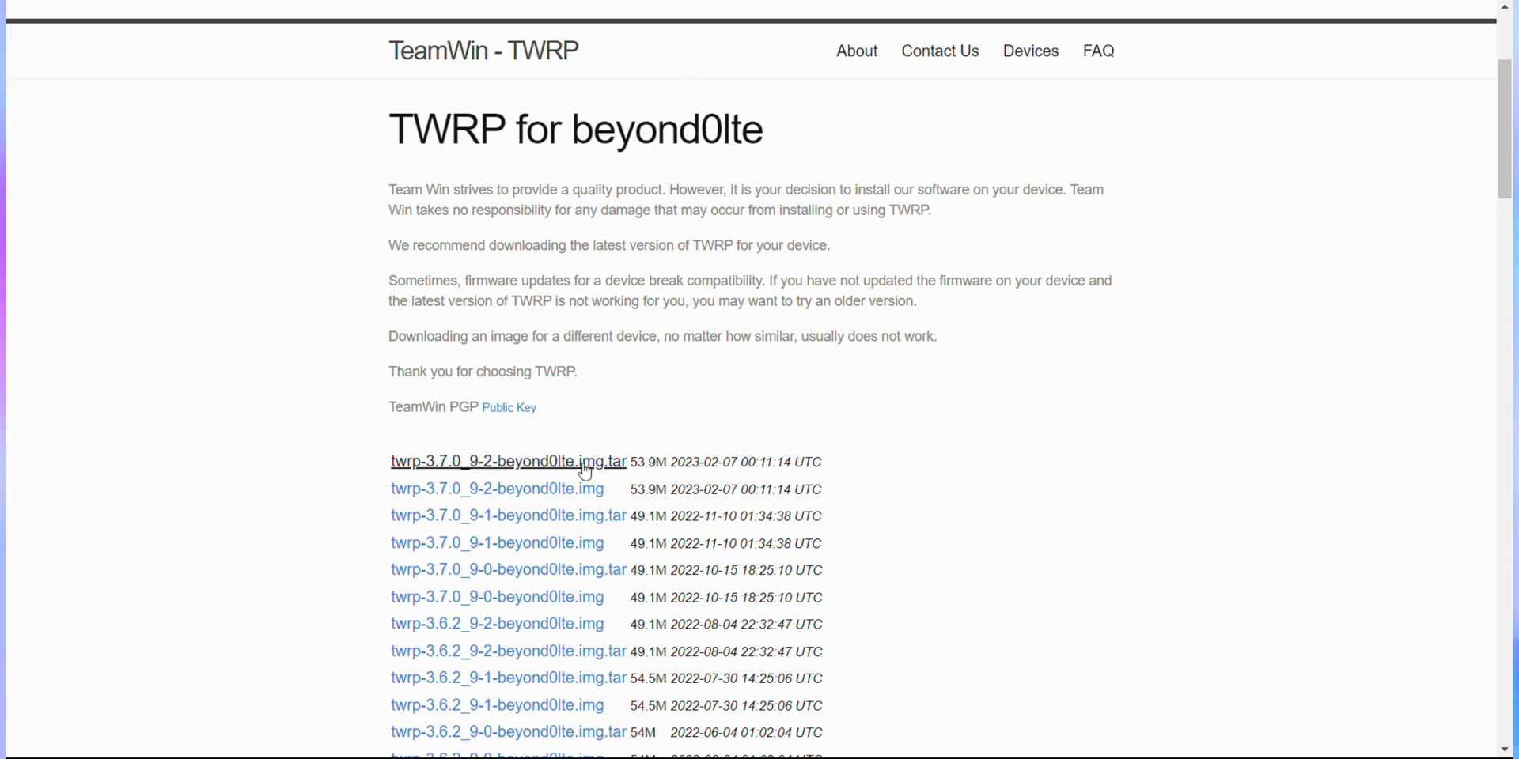
Open the twrp-3.7.0_9-2-beyond0lte.img.tar download page and scroll to its download link
click(506, 462)
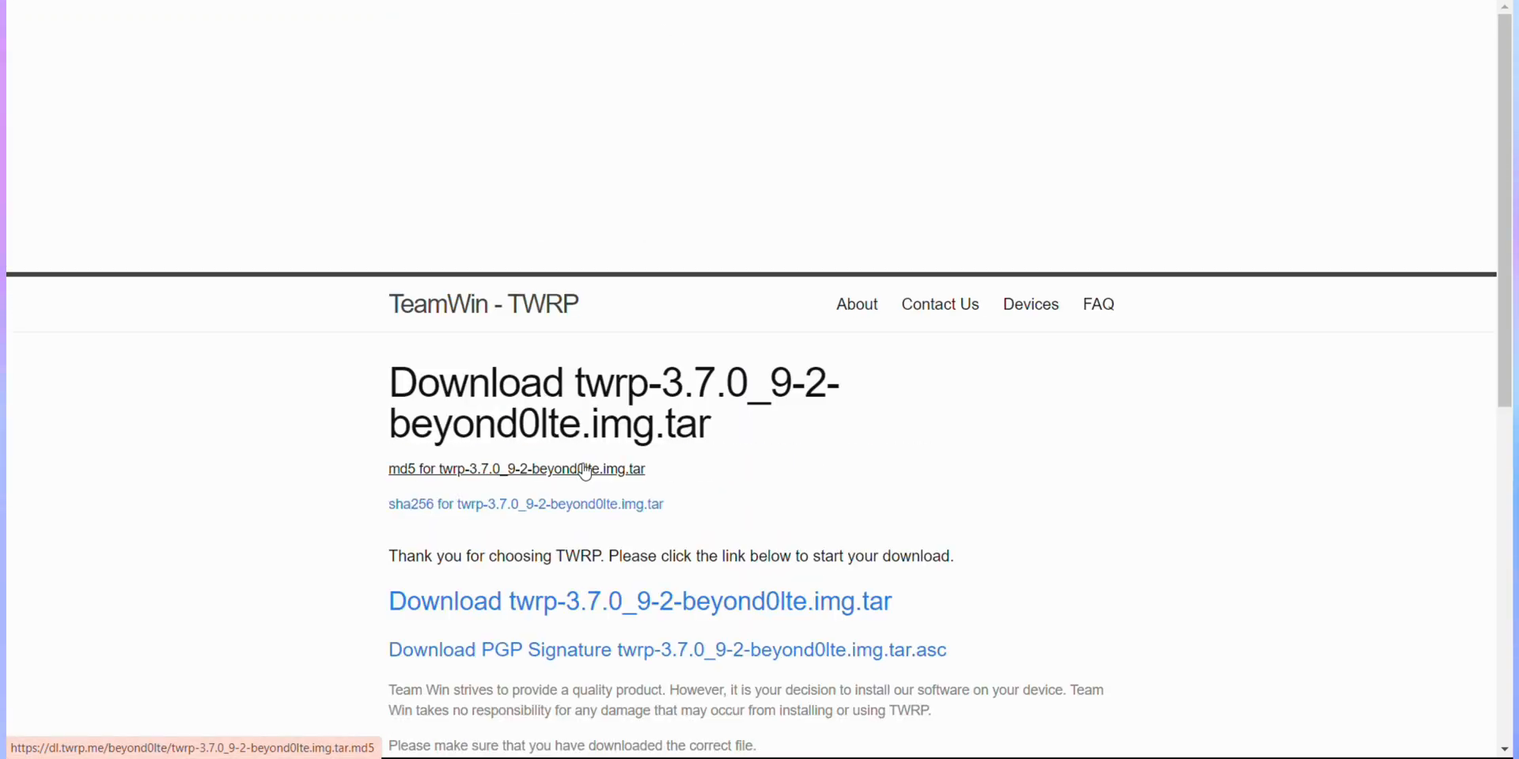
mouse_move(741, 523)
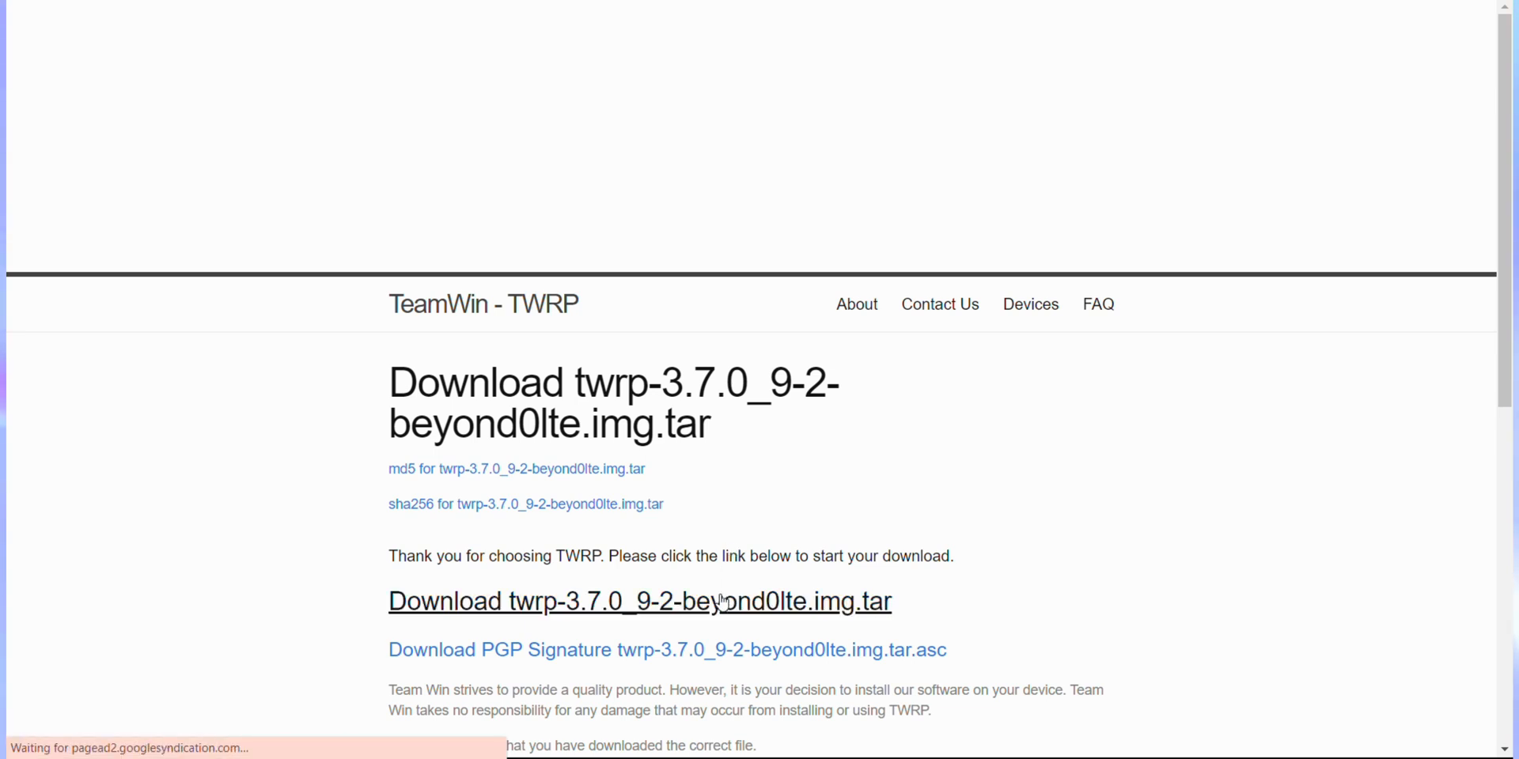
mouse_move(639, 600)
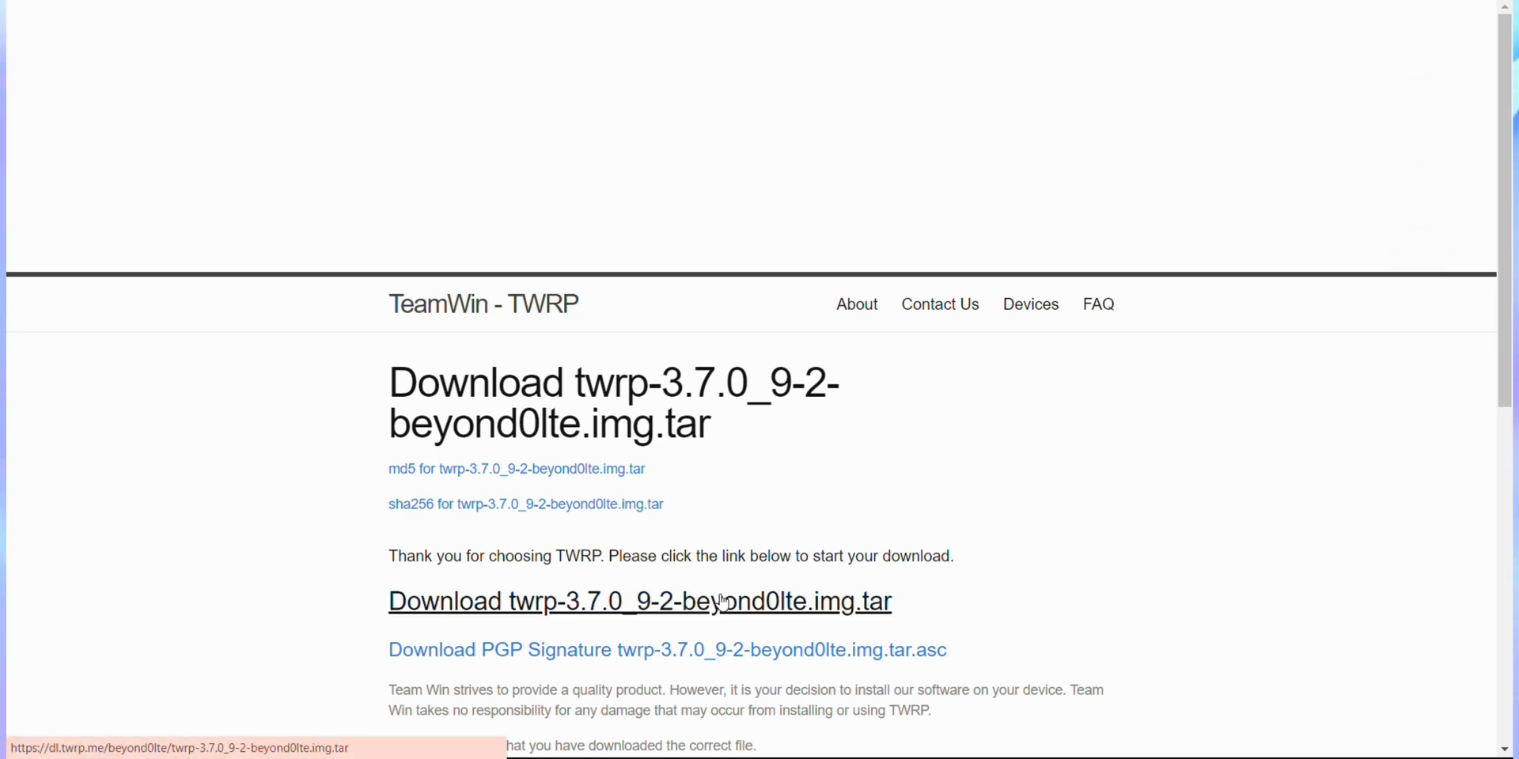
scroll(down, 3)
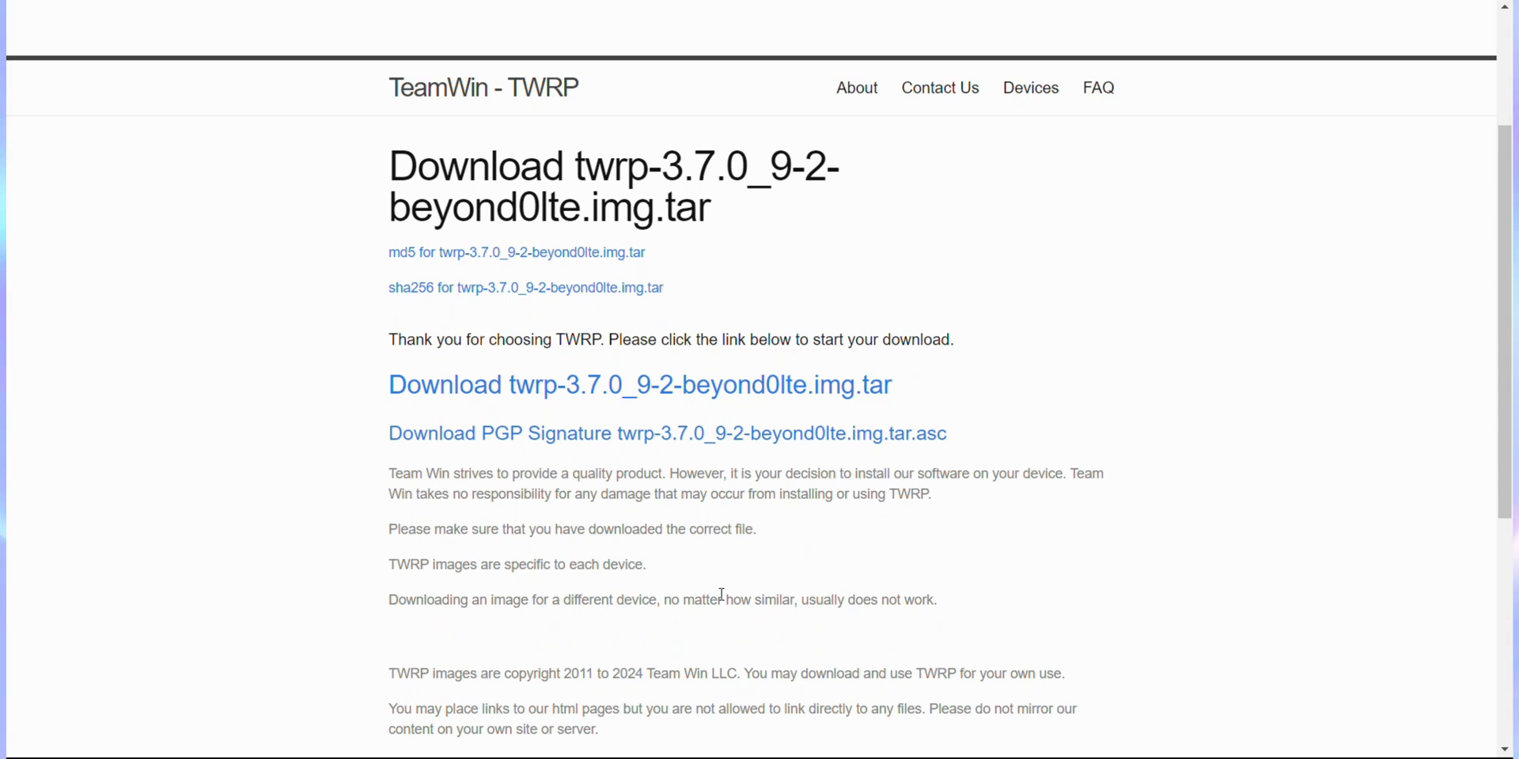
mouse_move(781, 60)
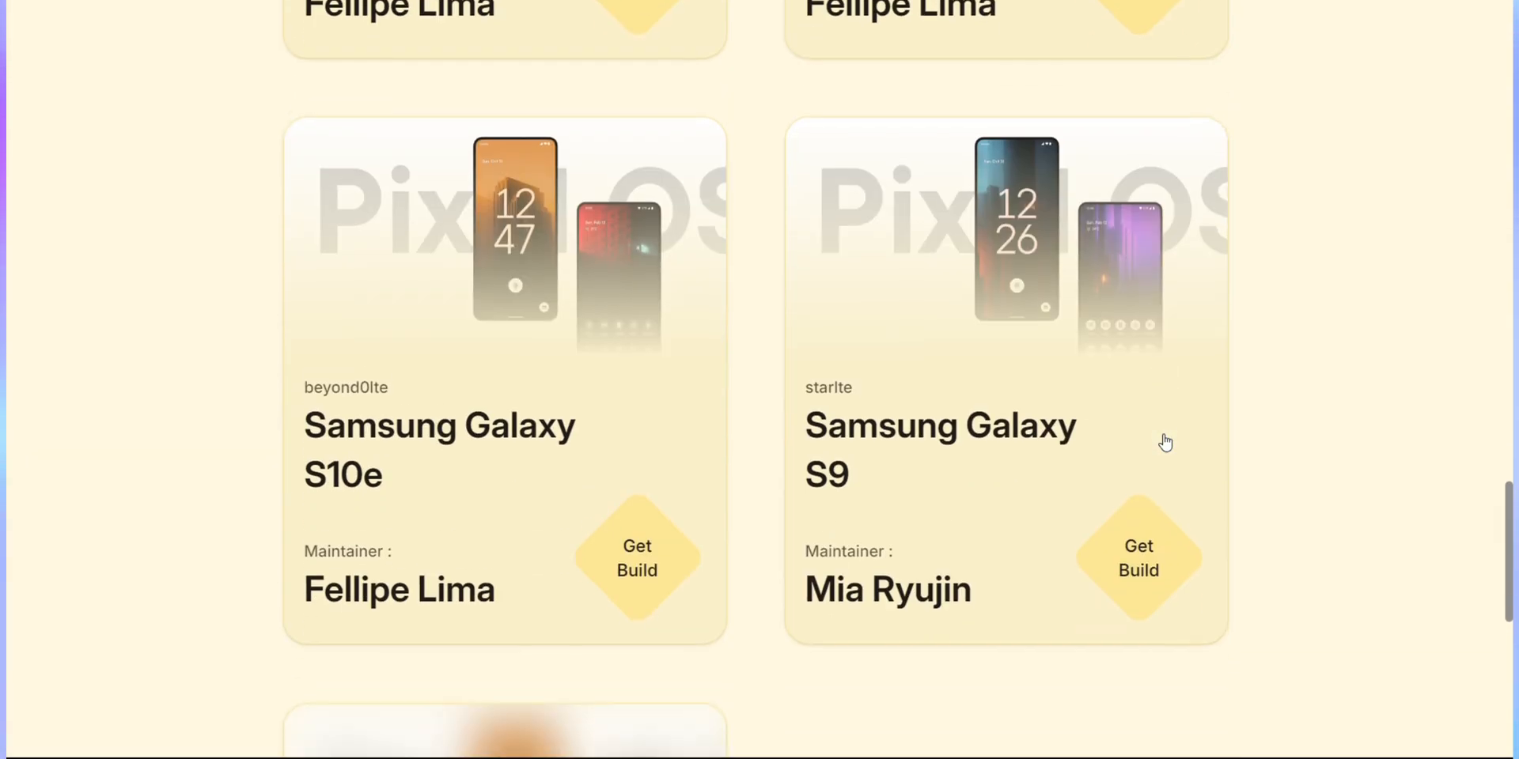
Open PixelOS's Galaxy S10e build page and start the vbmeta.tar download
scroll(down, 3)
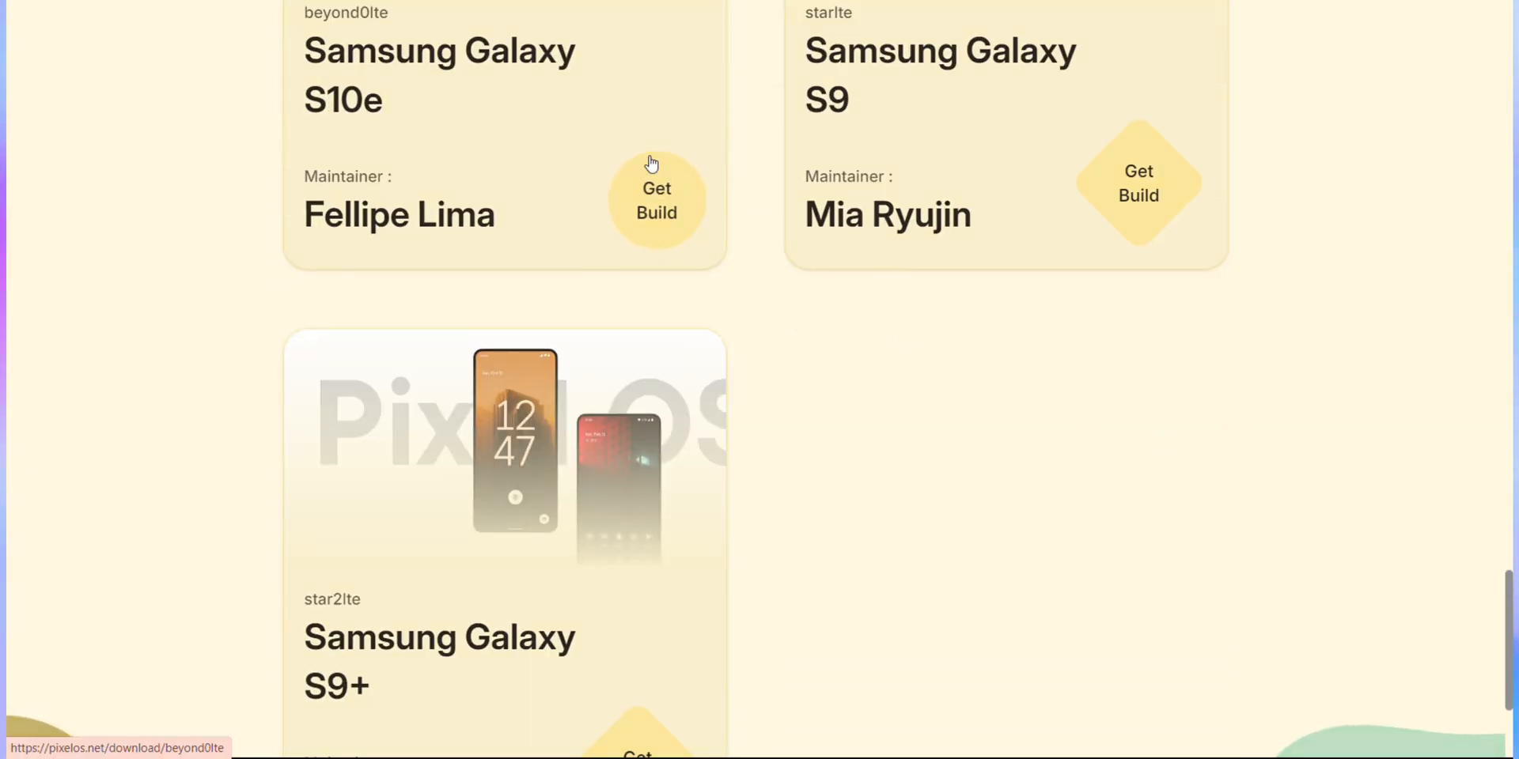
click(656, 200)
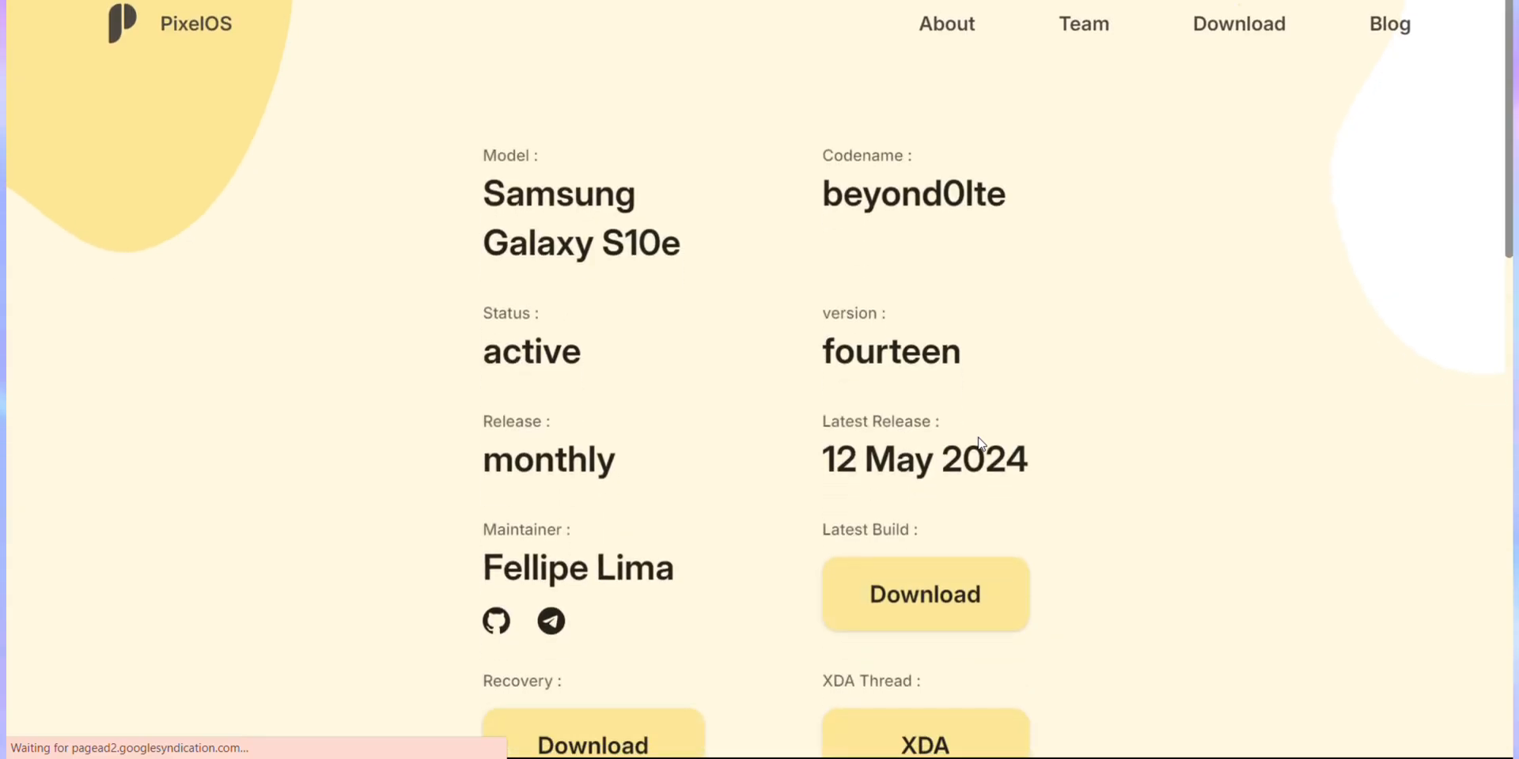
click(924, 594)
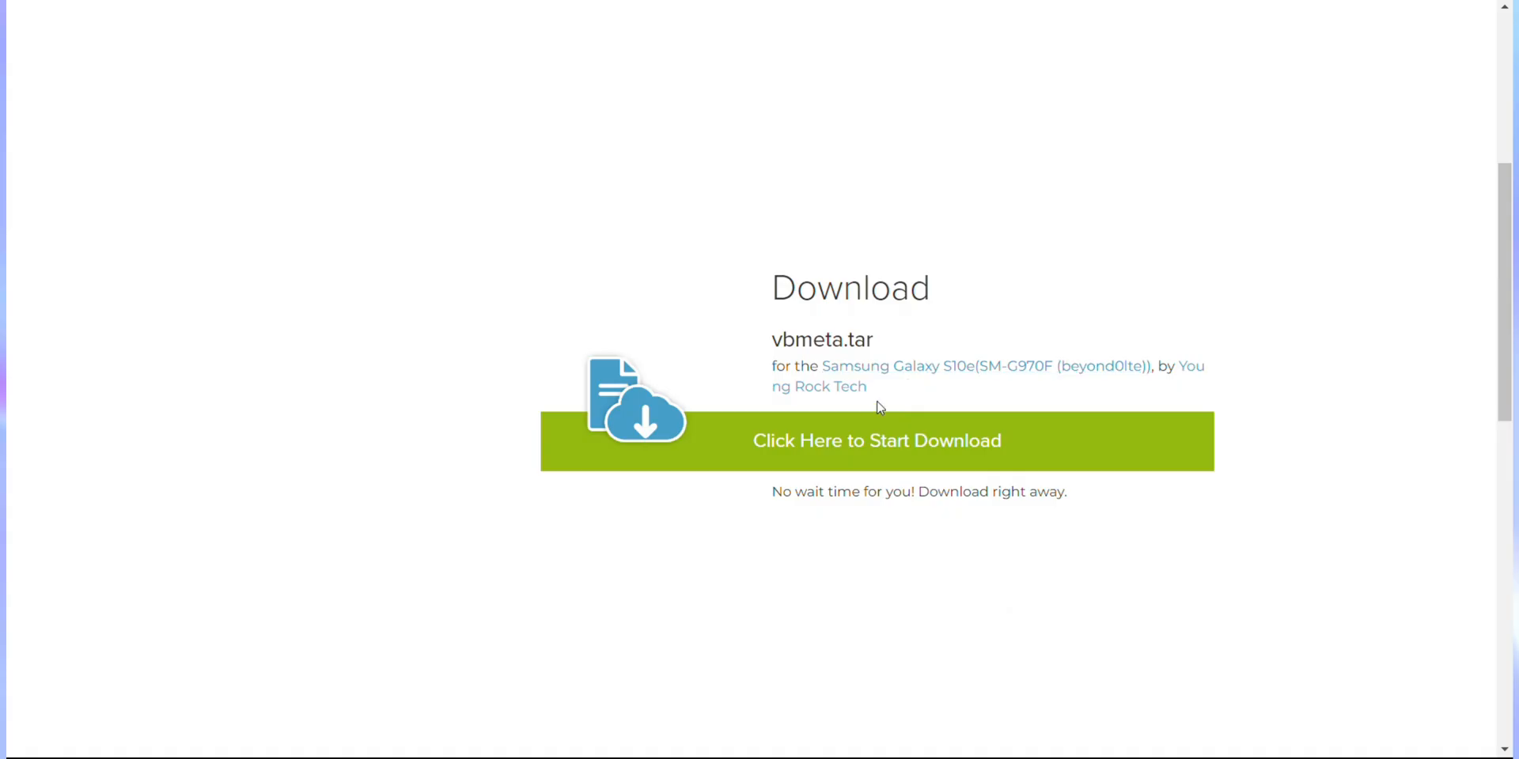
click(875, 441)
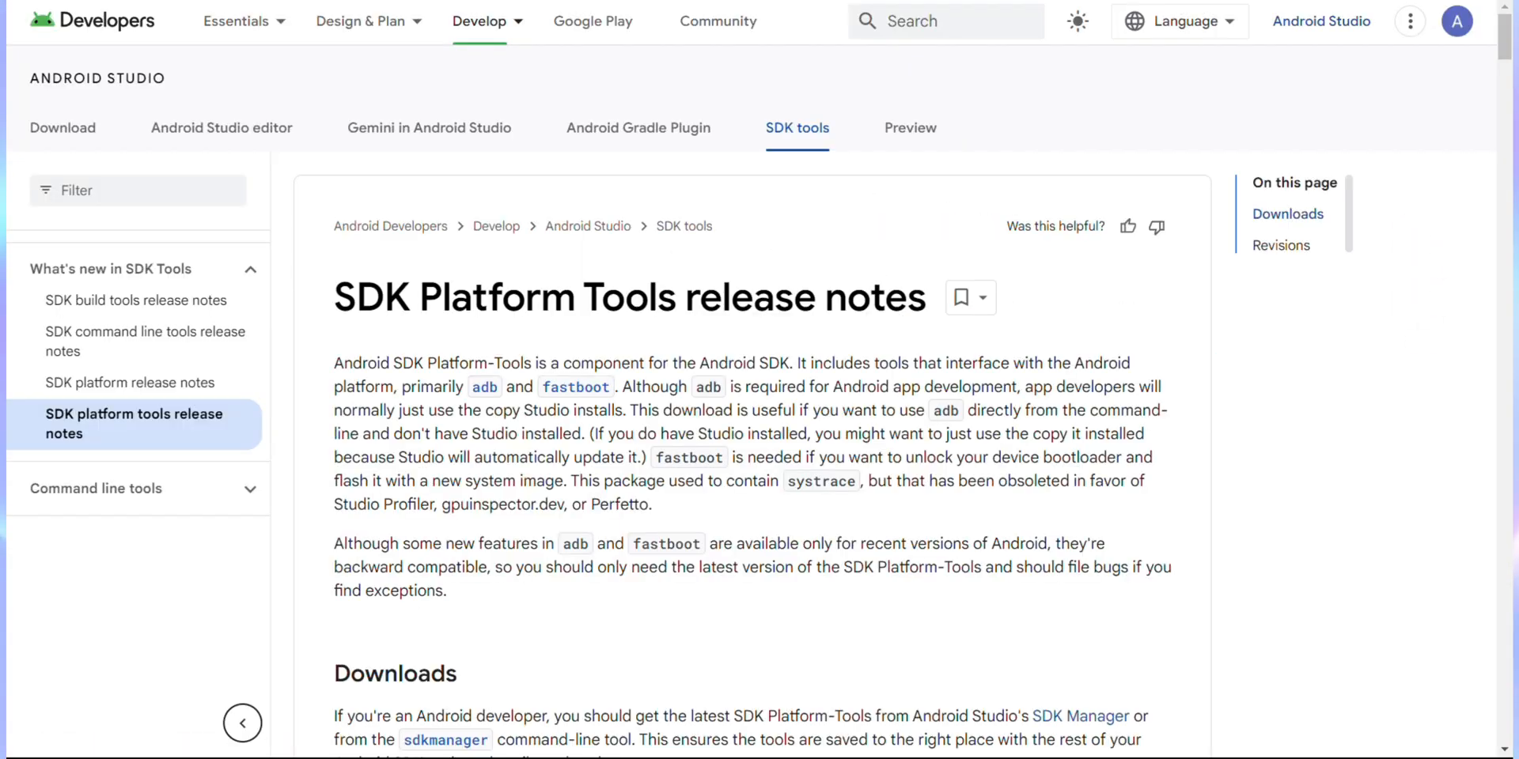
Request the SDK Platform-Tools for Windows download and scroll through its license terms
scroll(down, 3)
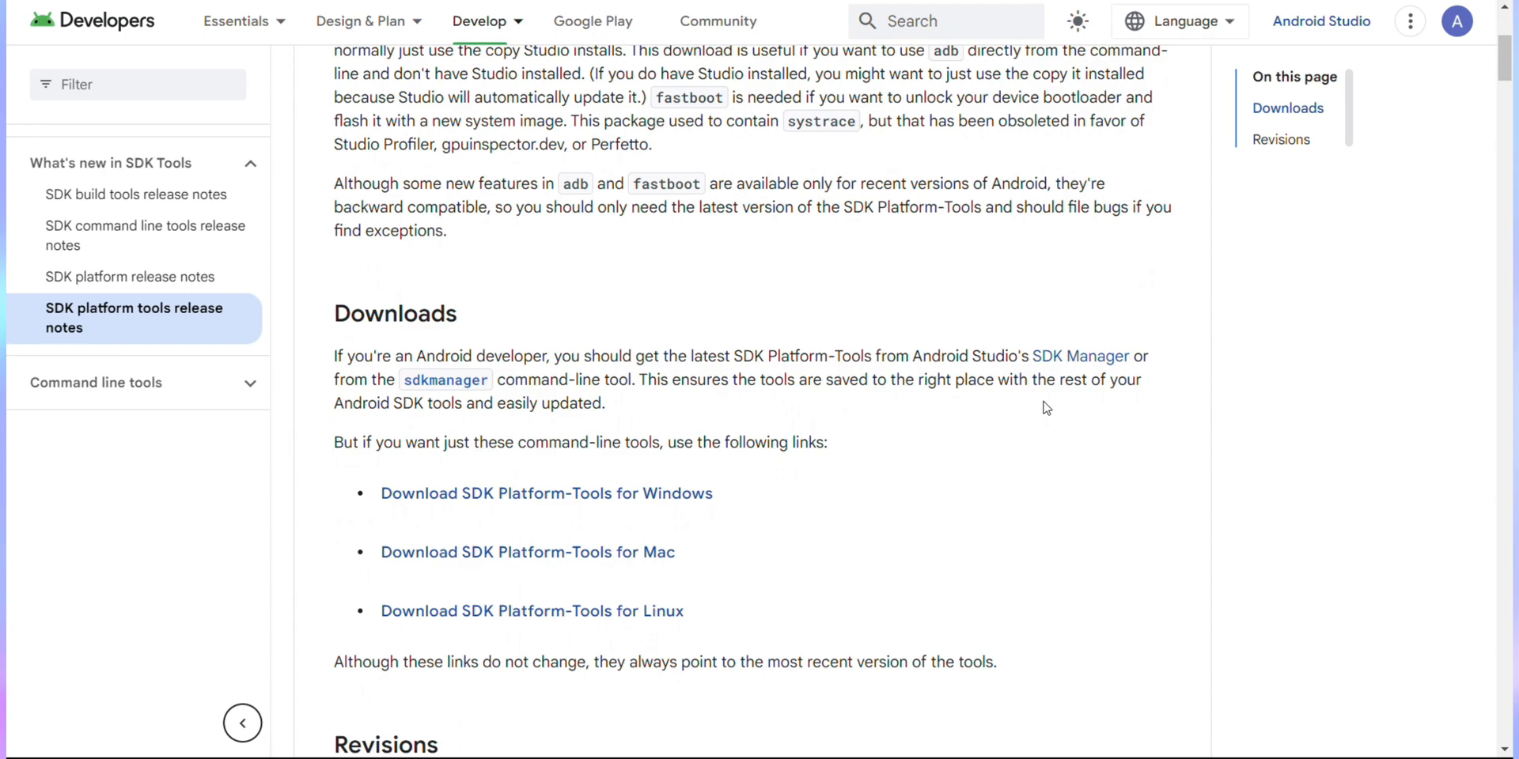
scroll(down, 3)
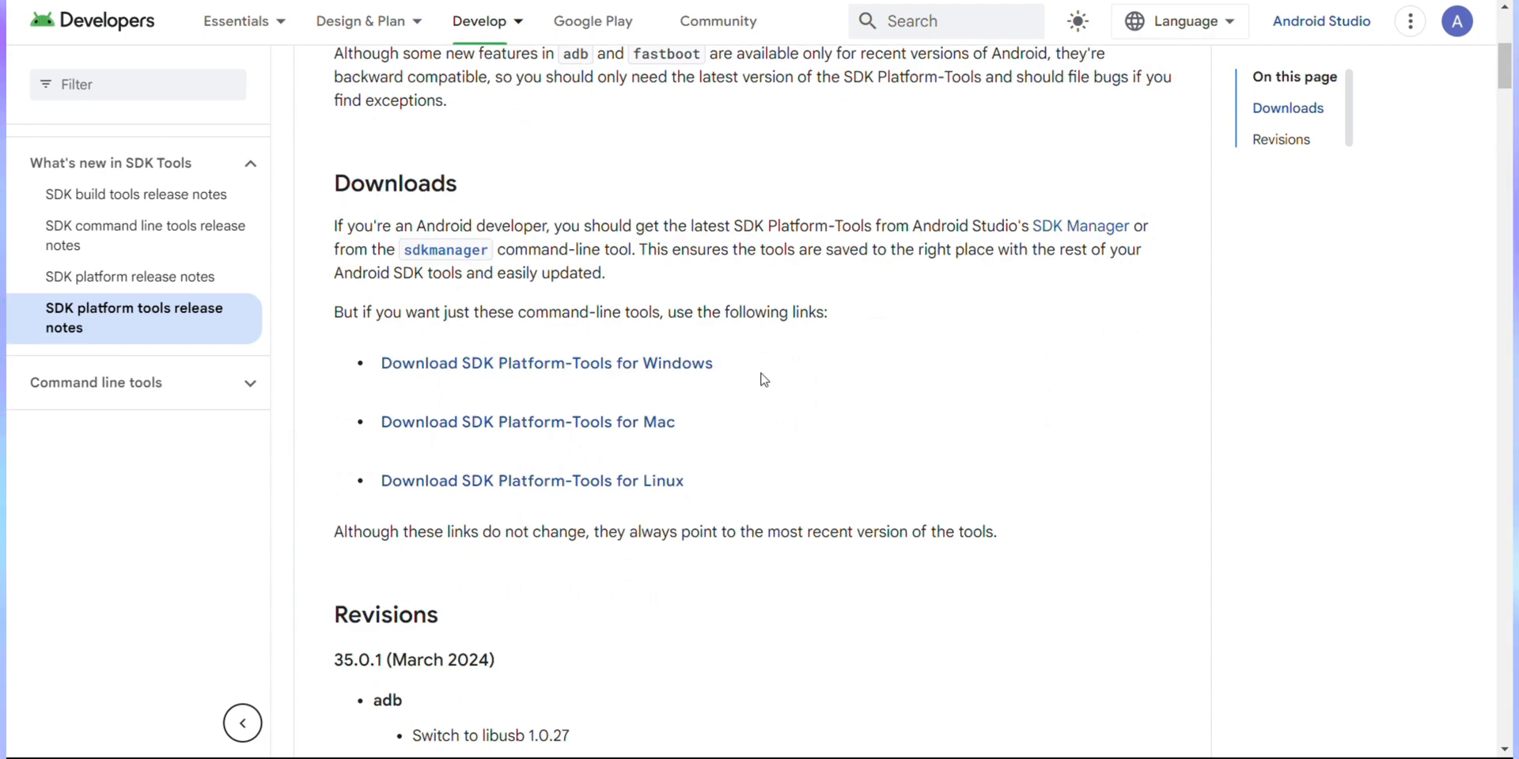
mouse_move(704, 371)
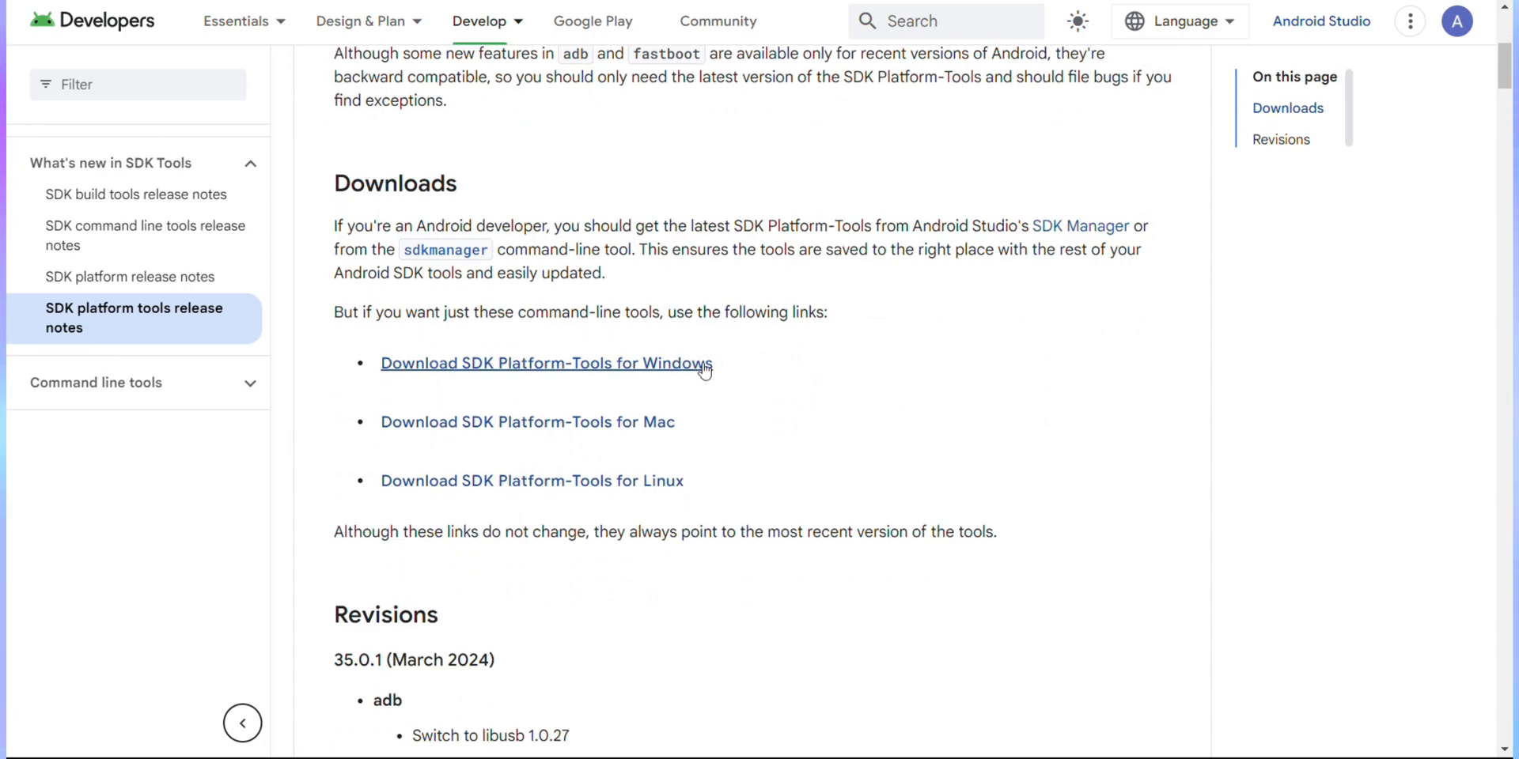
click(545, 363)
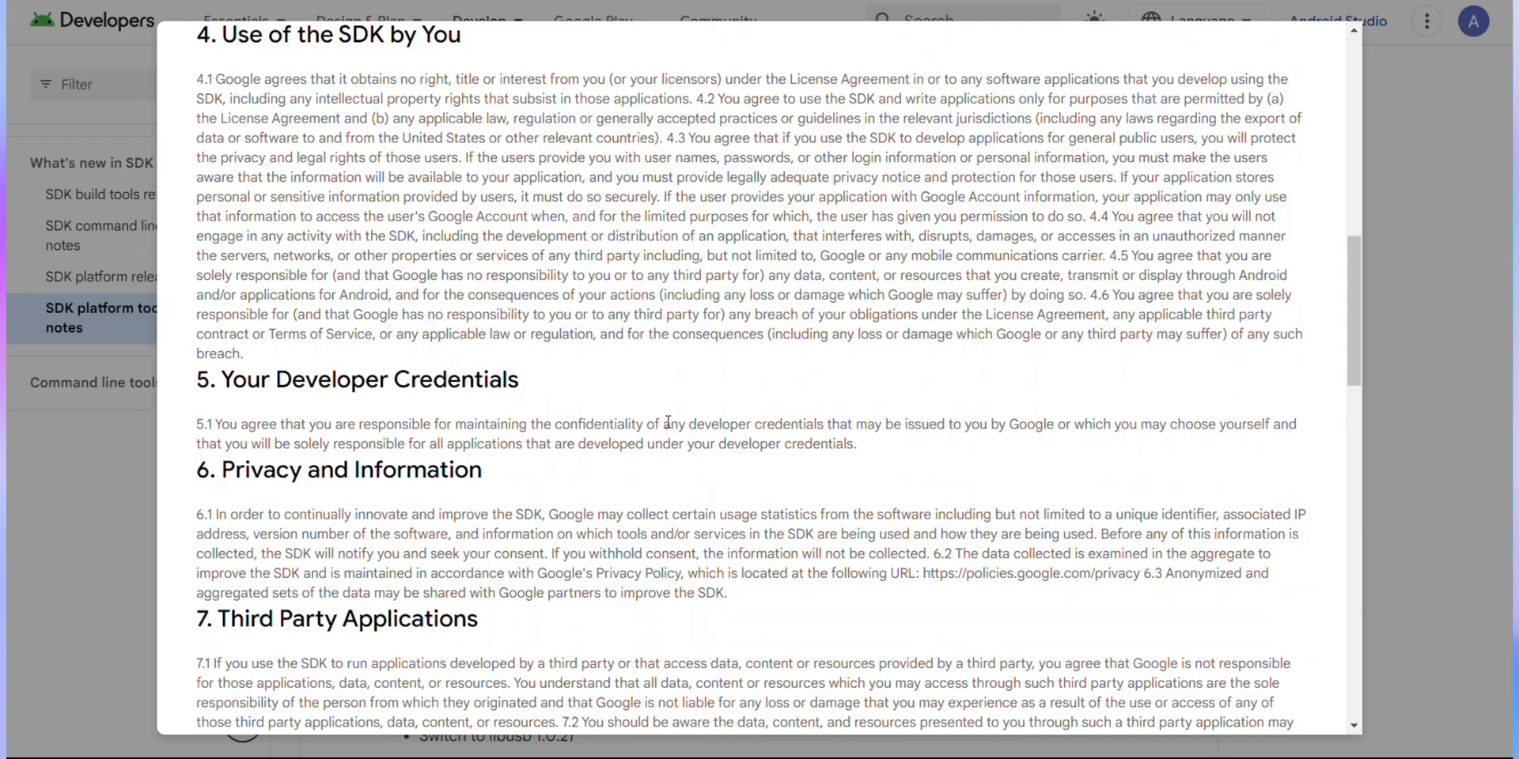
scroll(down, 3)
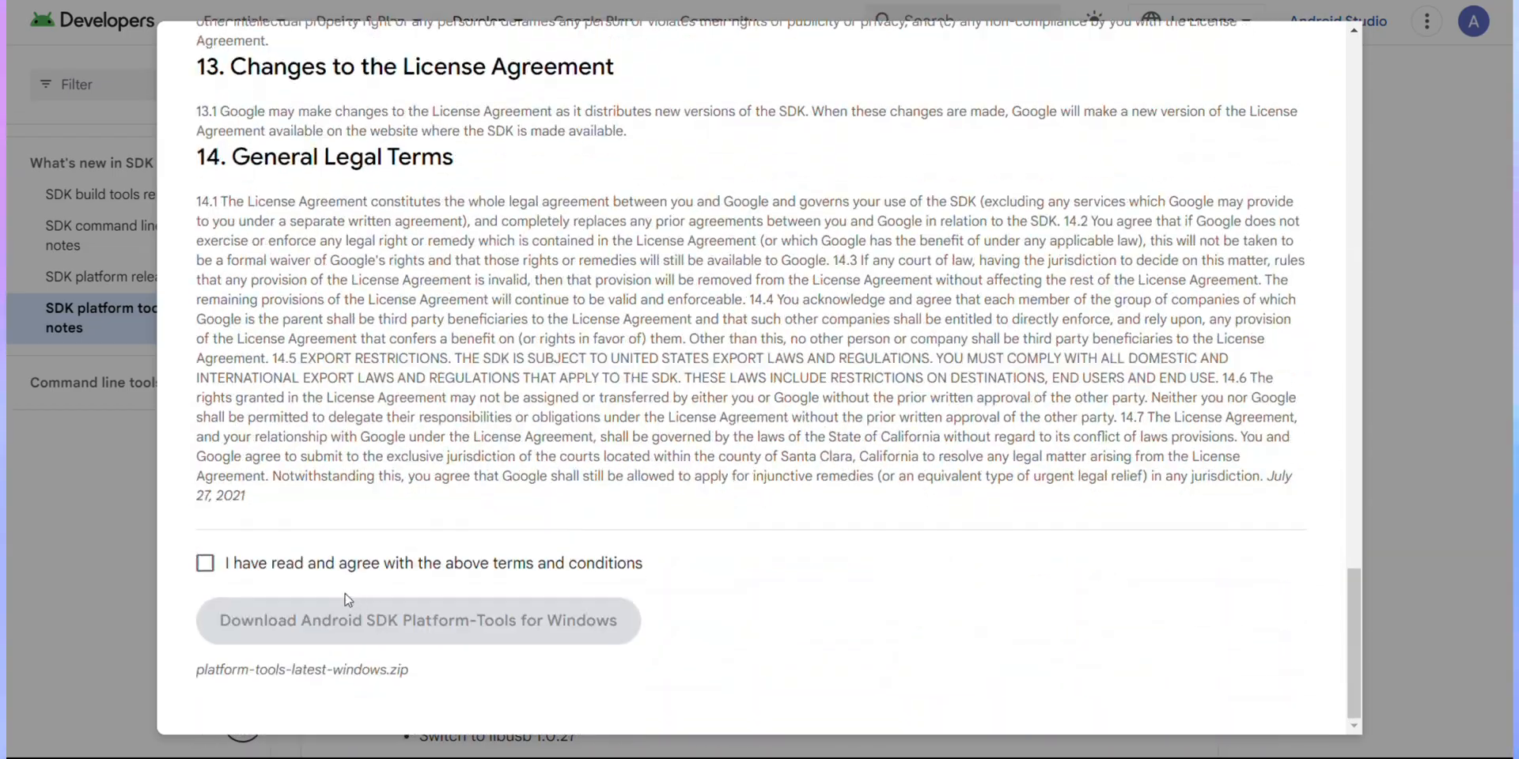